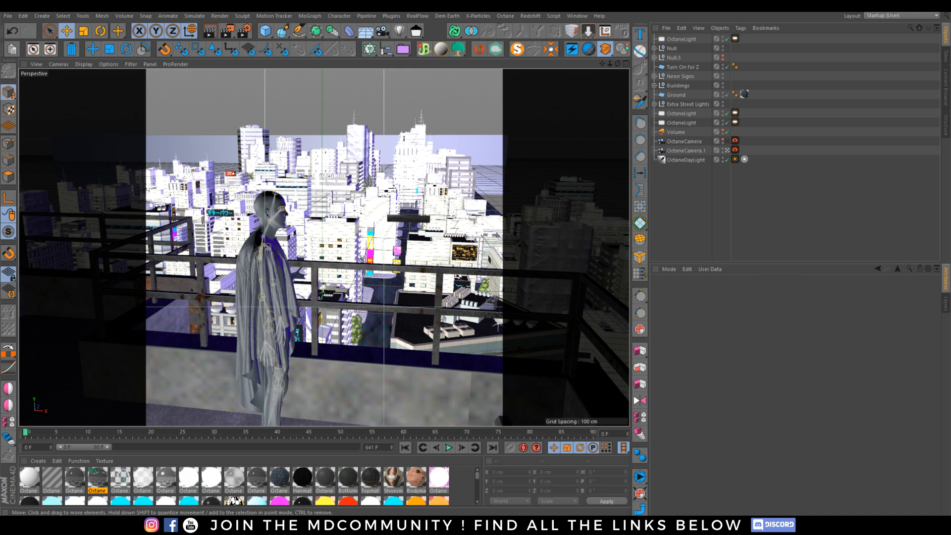
pyautogui.moveTo(249, 292)
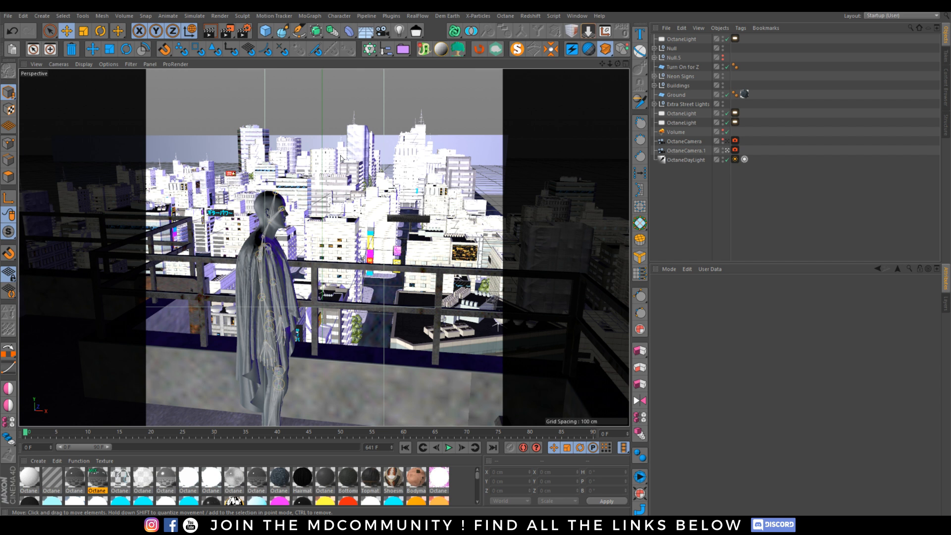
pyautogui.moveTo(255, 264)
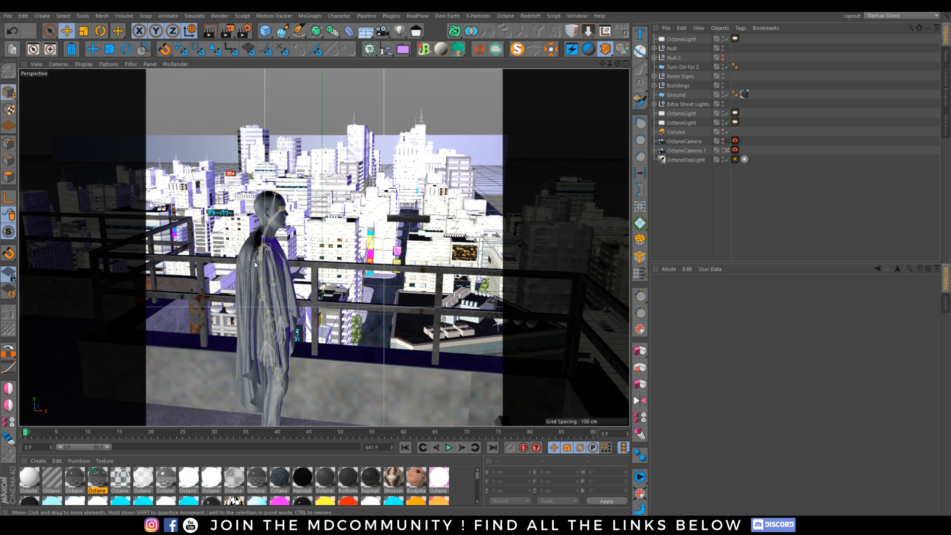
pyautogui.moveTo(347, 274)
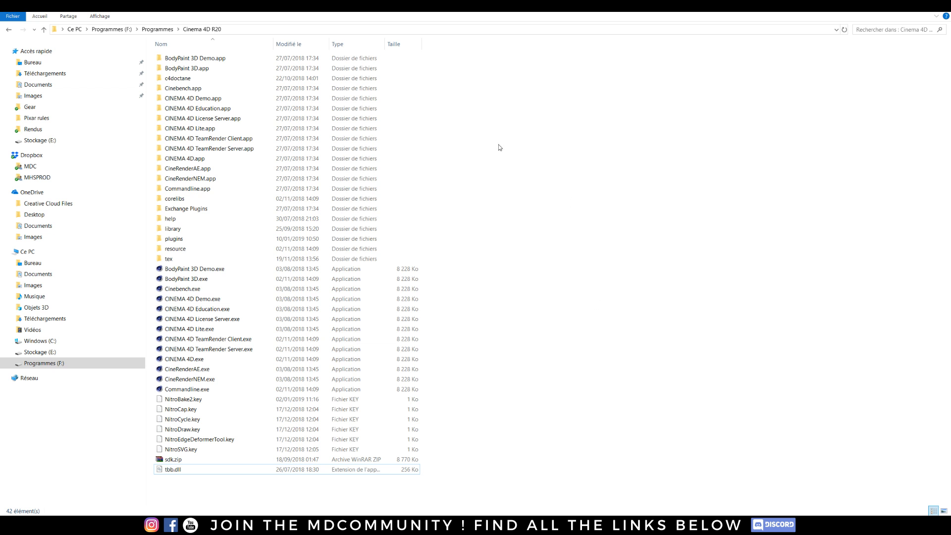
# Open the Cinema 4D R20 plugins folder and select c4doctane and ~c4doctane in turn
pyautogui.click(174, 238)
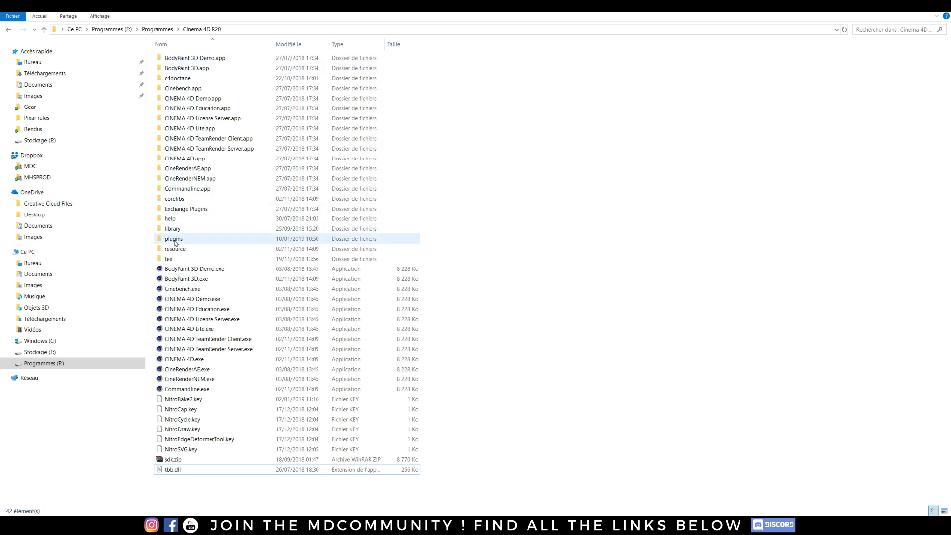
pyautogui.doubleClick(174, 238)
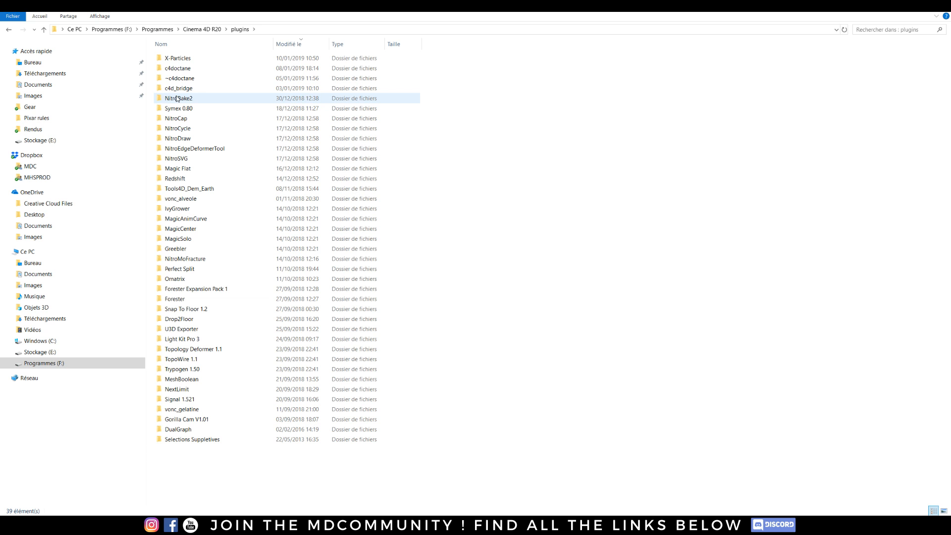
pyautogui.moveTo(179, 88)
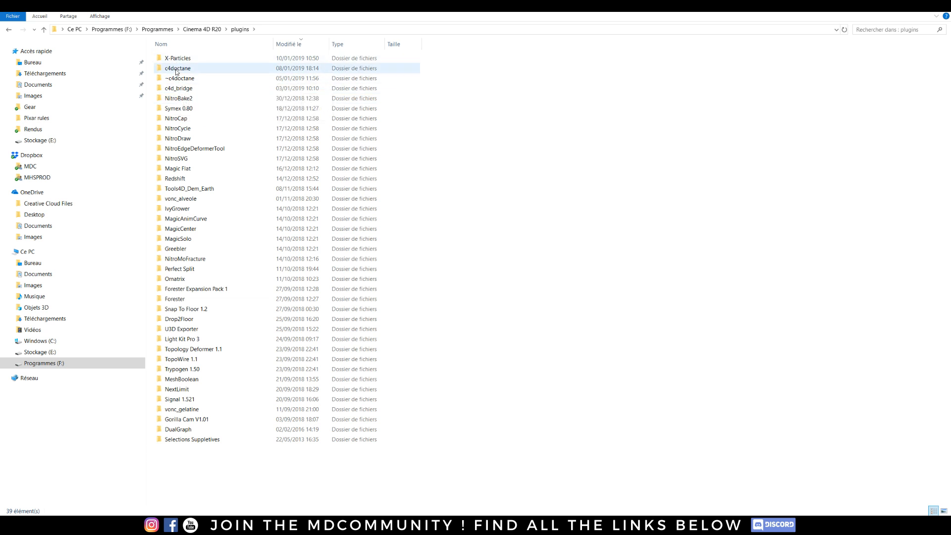
pyautogui.click(179, 78)
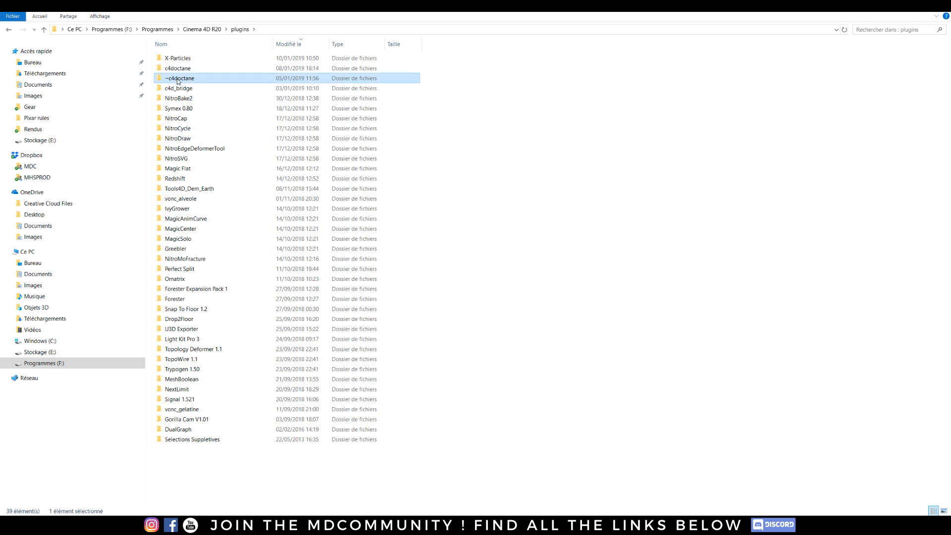
pyautogui.moveTo(178, 78)
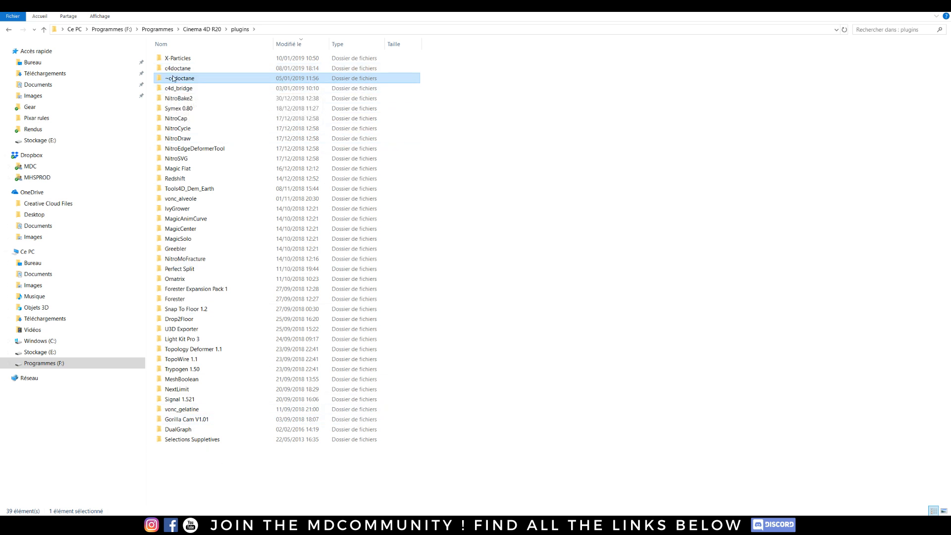
pyautogui.moveTo(178, 78)
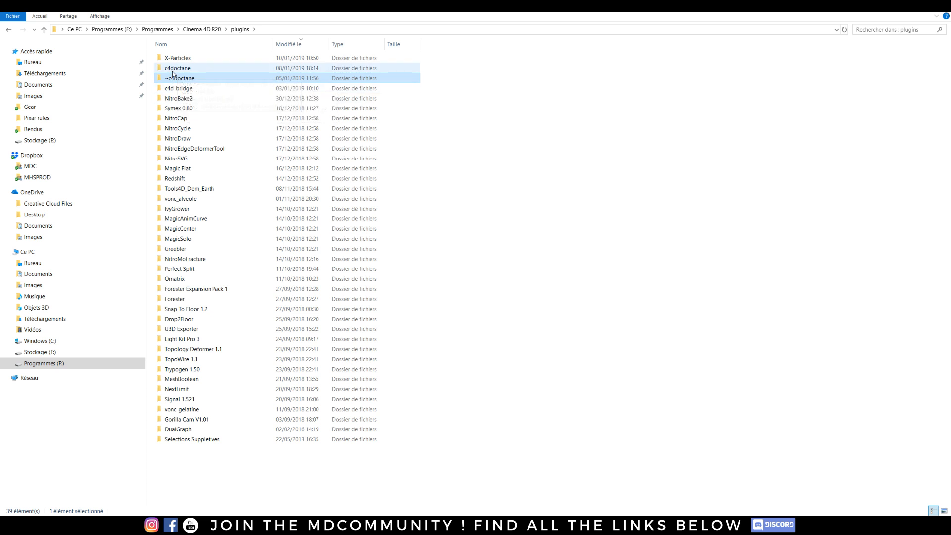
pyautogui.click(178, 67)
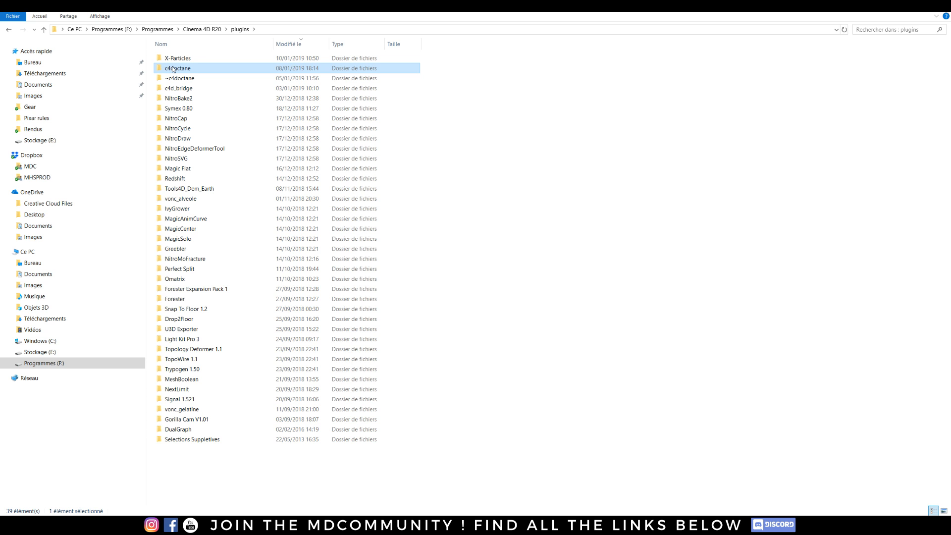
pyautogui.click(178, 78)
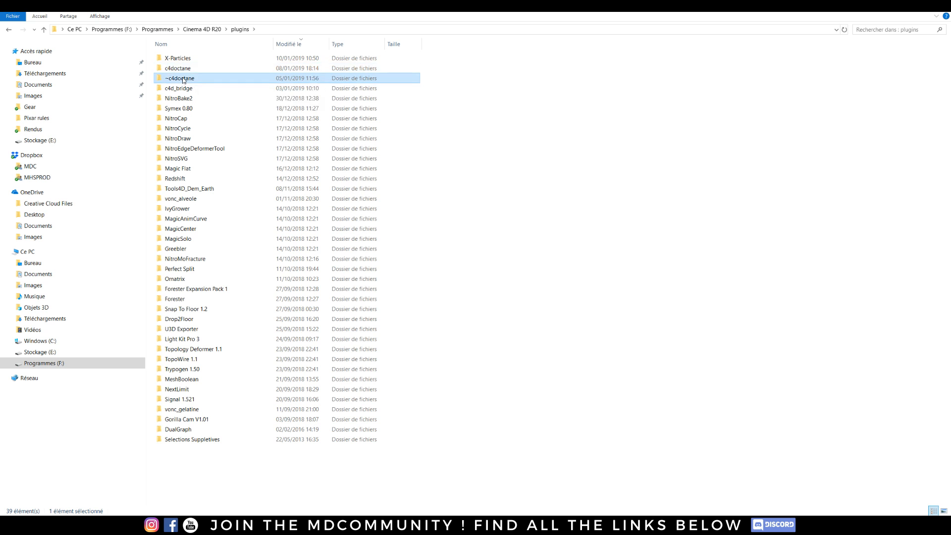
pyautogui.moveTo(179, 78)
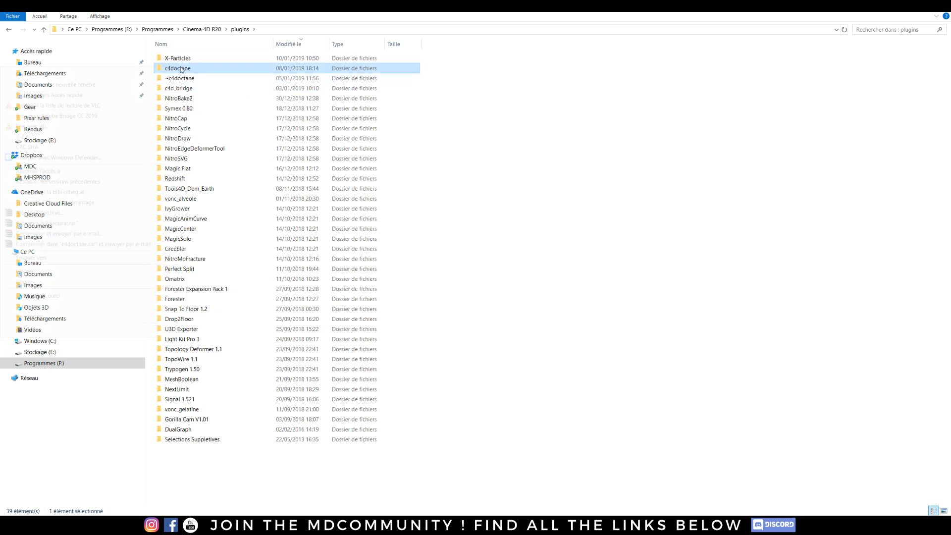
# Prefix the c4doctane folder with ~~ and begin renaming the ~c4doctane folder
pyautogui.click(178, 68)
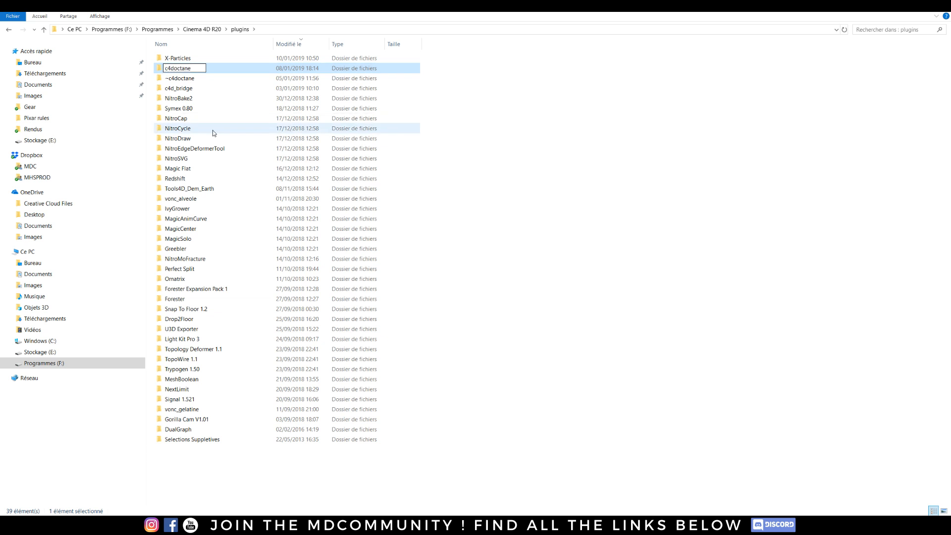
pyautogui.write('~~')
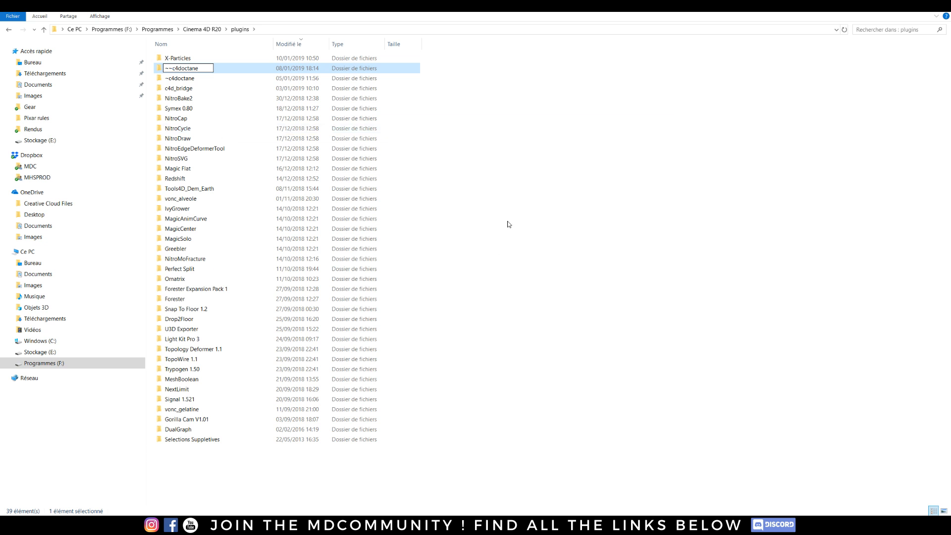
pyautogui.rightClick(179, 77)
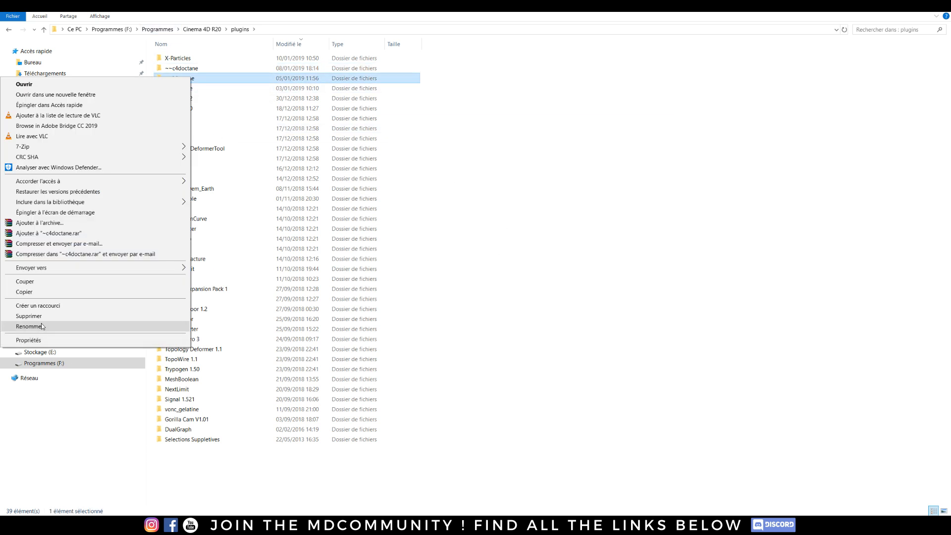
pyautogui.click(30, 327)
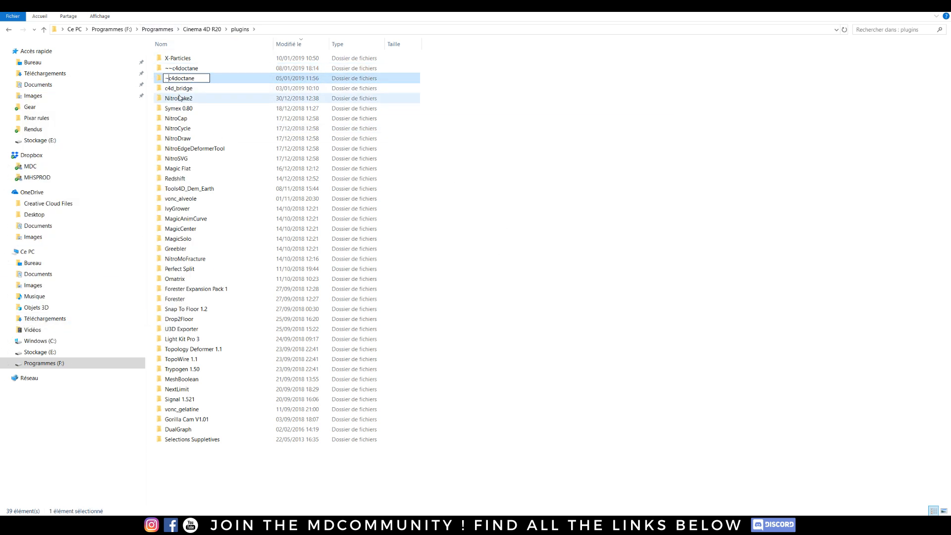
# Rename the ~~c4doctane folder to ~c4doctane and check both Octane folders
pyautogui.rightClick(181, 67)
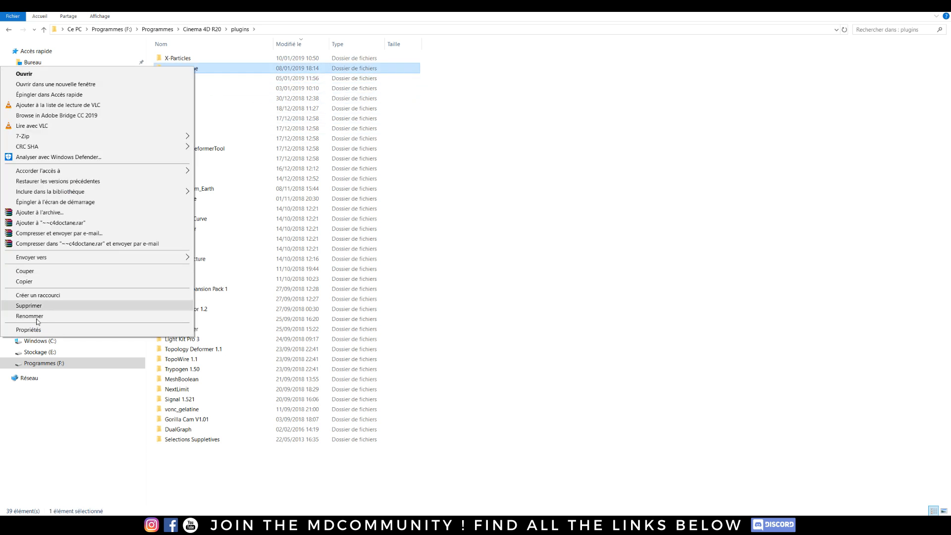
pyautogui.click(29, 316)
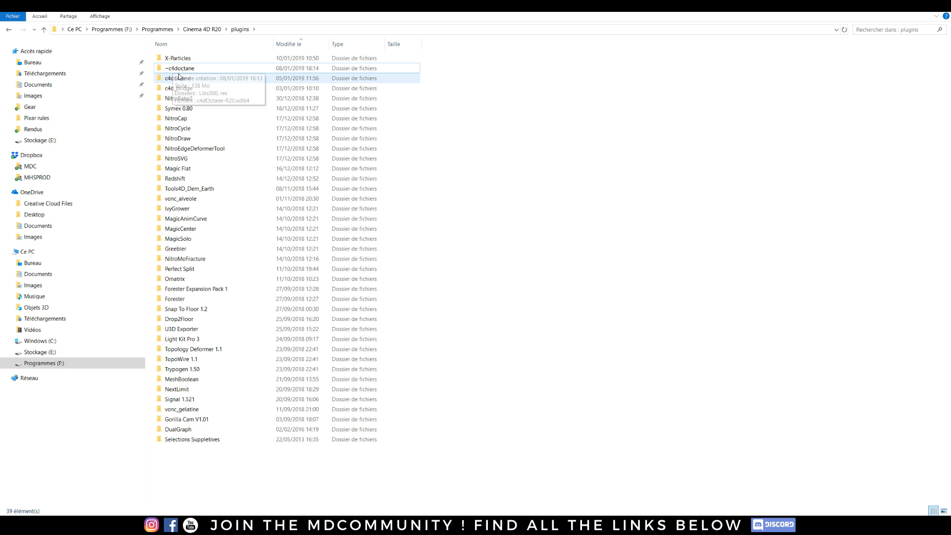
pyautogui.moveTo(178, 77)
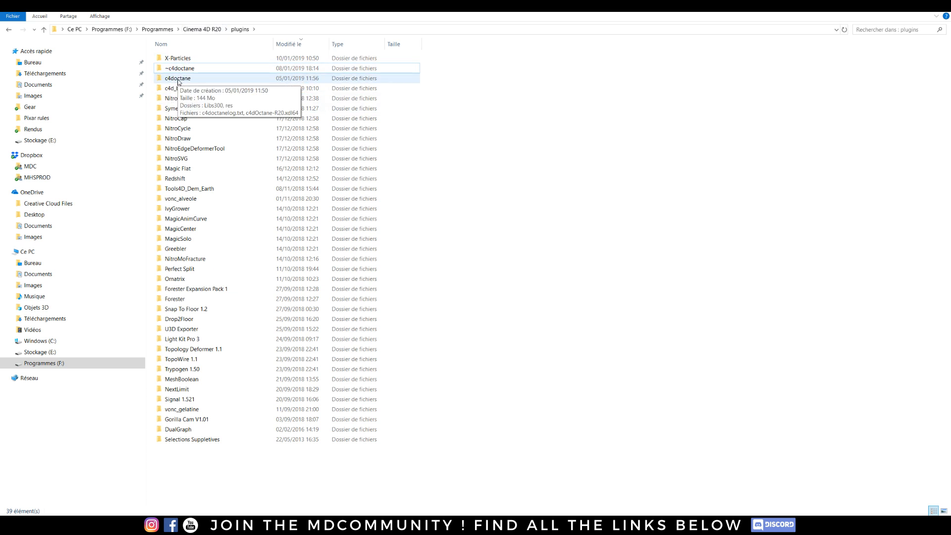
pyautogui.click(180, 67)
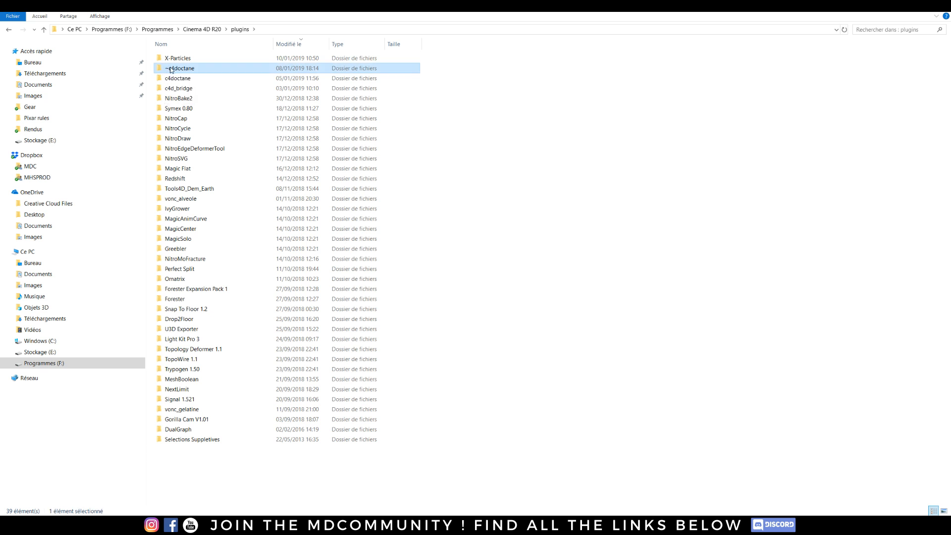
pyautogui.moveTo(178, 68)
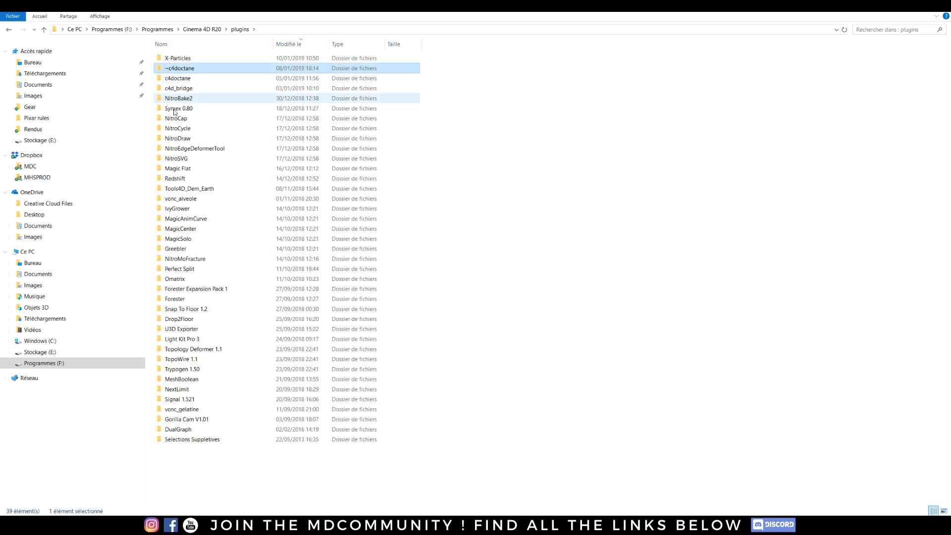
pyautogui.click(178, 78)
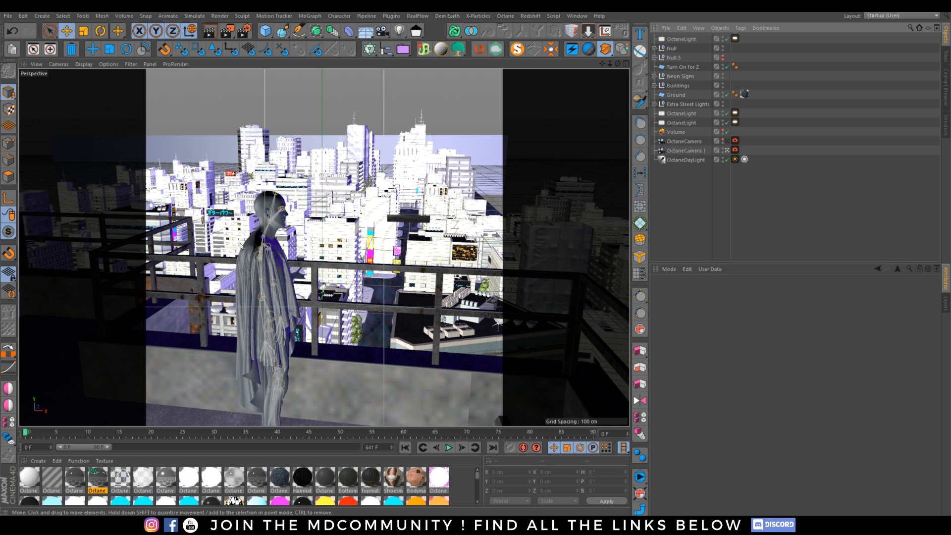
pyautogui.moveTo(505, 16)
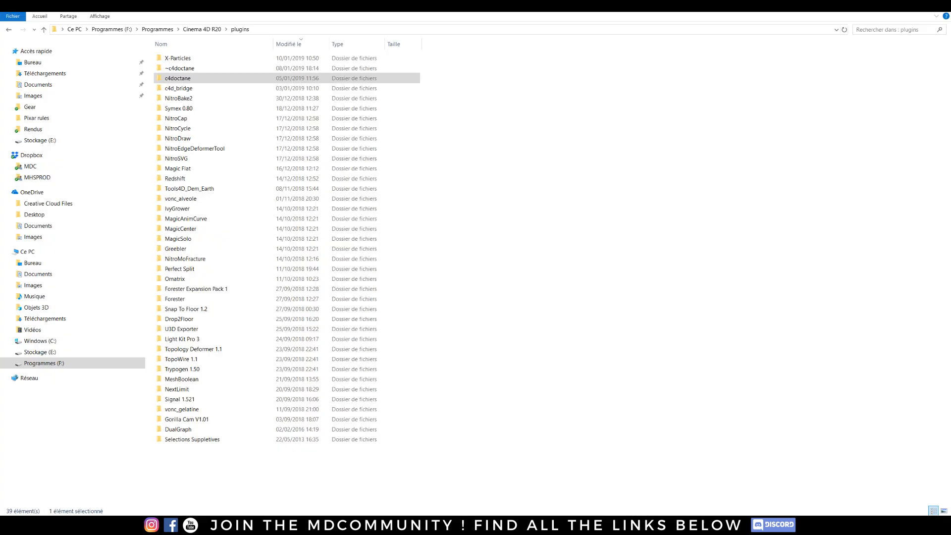
# Rename the older c4doctane folder with a ~~ prefix
pyautogui.rightClick(177, 78)
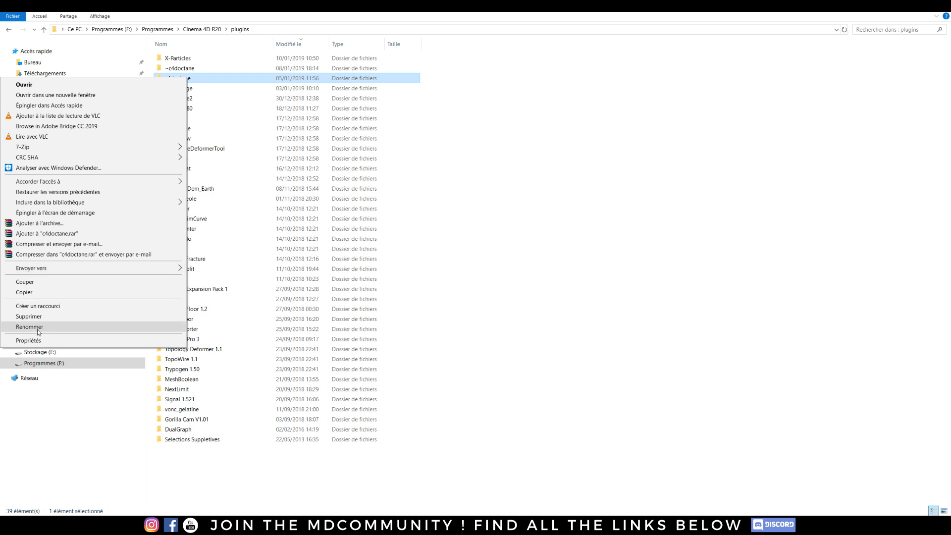
pyautogui.click(29, 327)
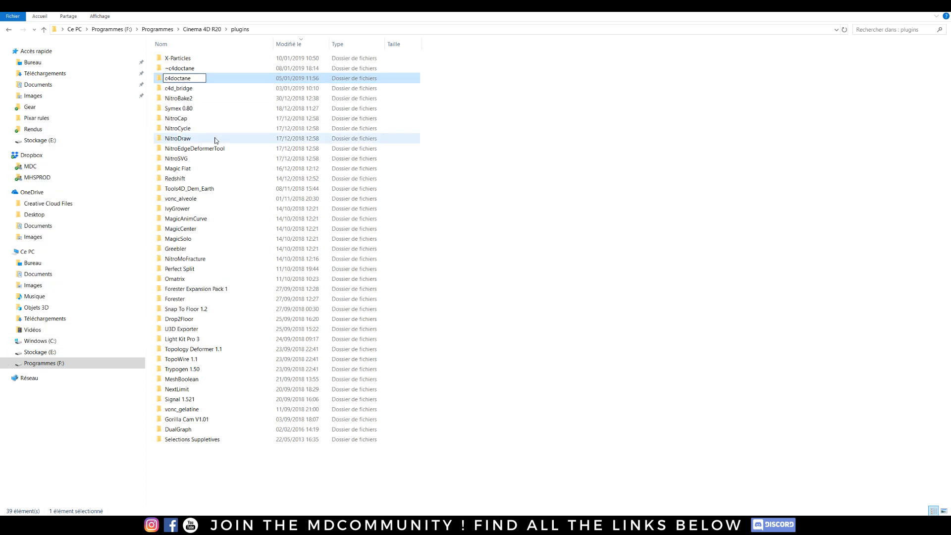
pyautogui.write('~~')
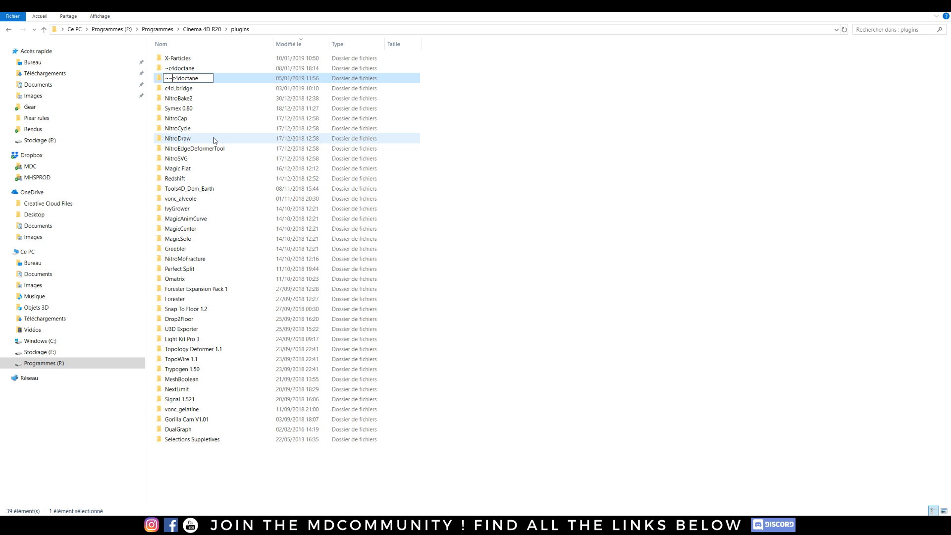
# Rename the newer 08/01 Octane folder back to c4doctane and confirm the names
pyautogui.rightClick(179, 67)
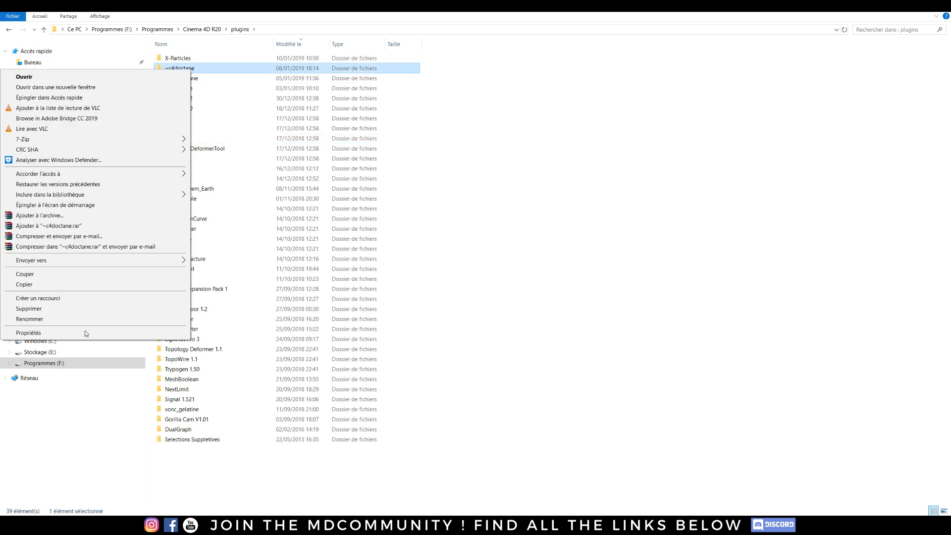
pyautogui.click(29, 318)
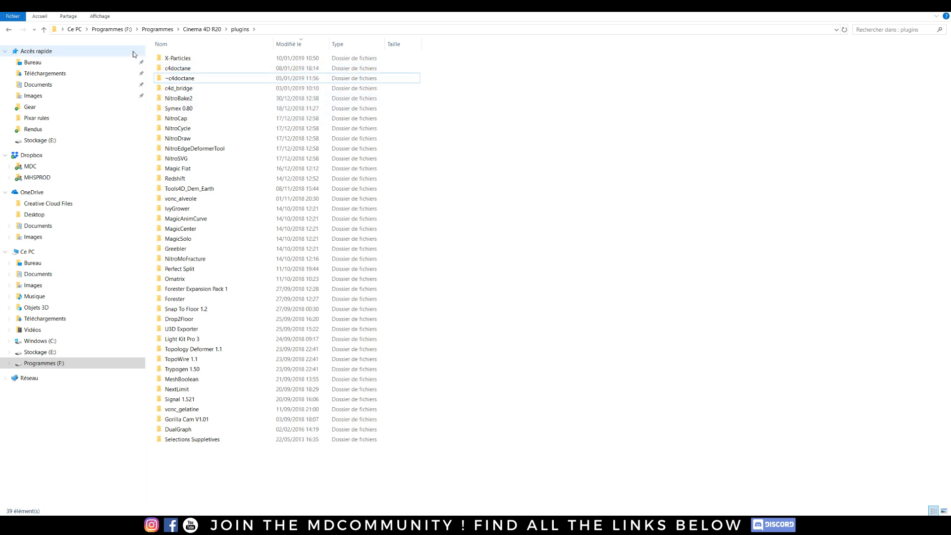
pyautogui.click(178, 68)
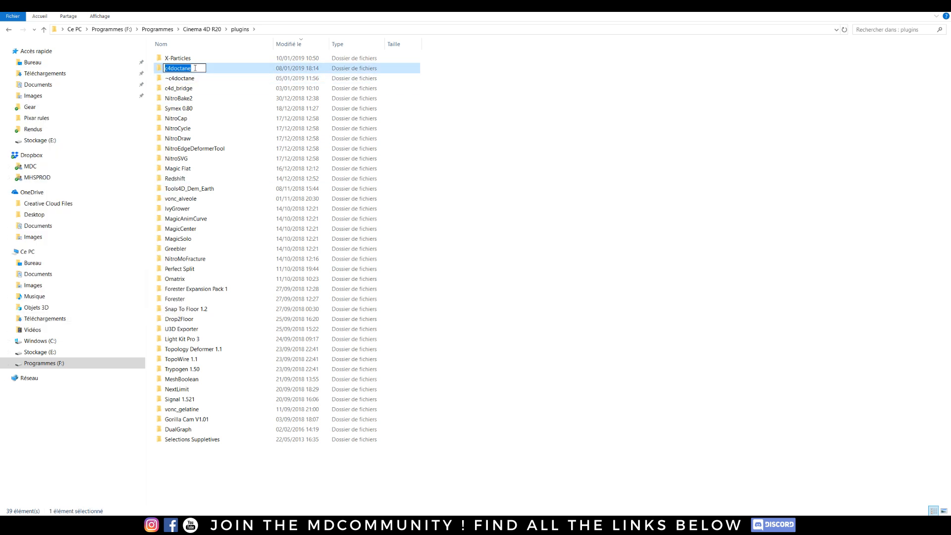
pyautogui.click(392, 100)
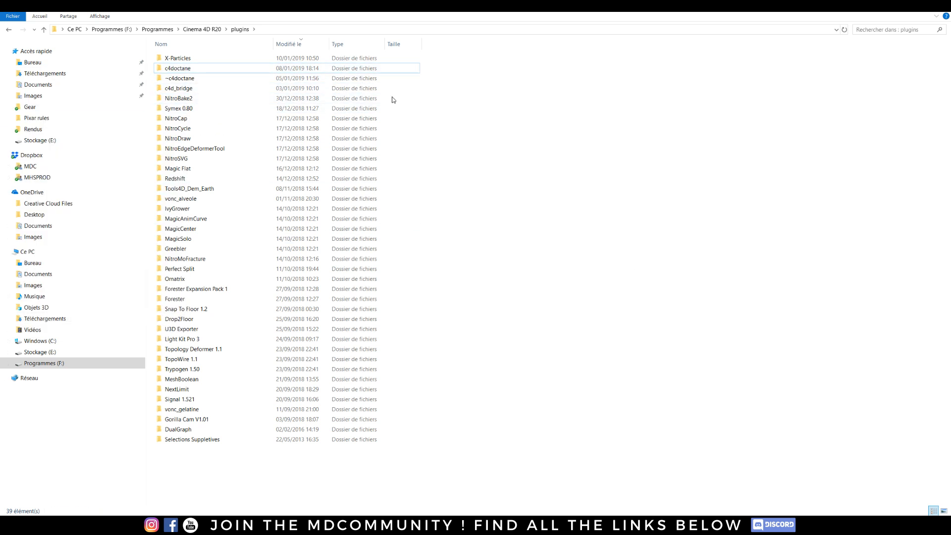
pyautogui.click(5, 193)
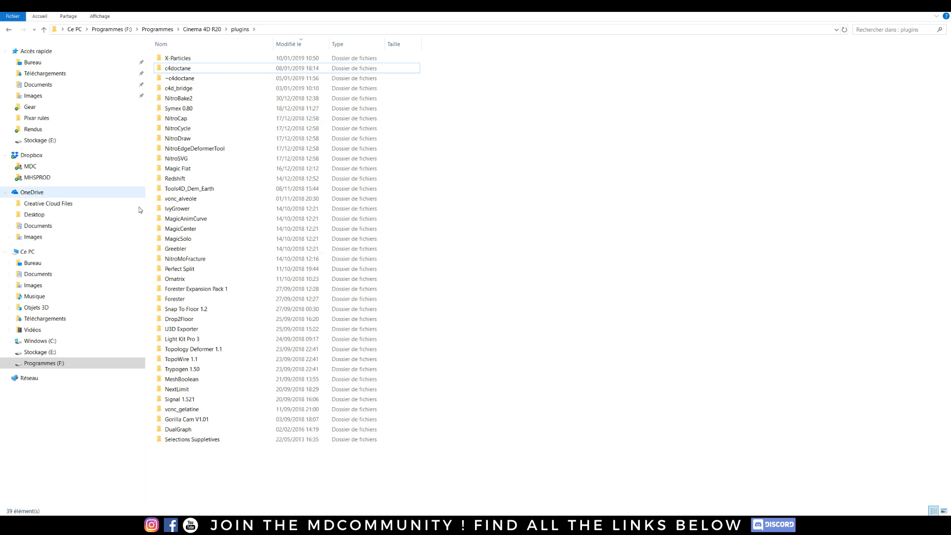
pyautogui.click(178, 68)
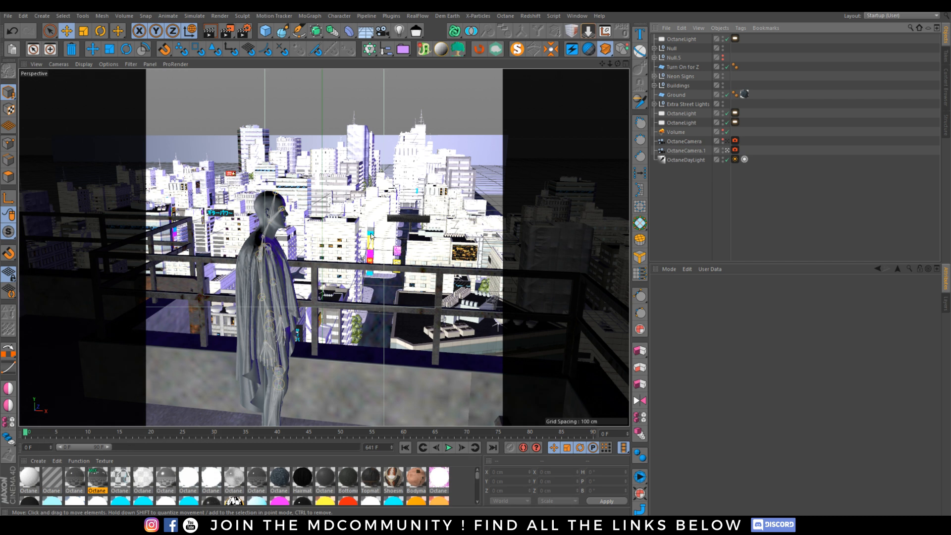
pyautogui.moveTo(386, 243)
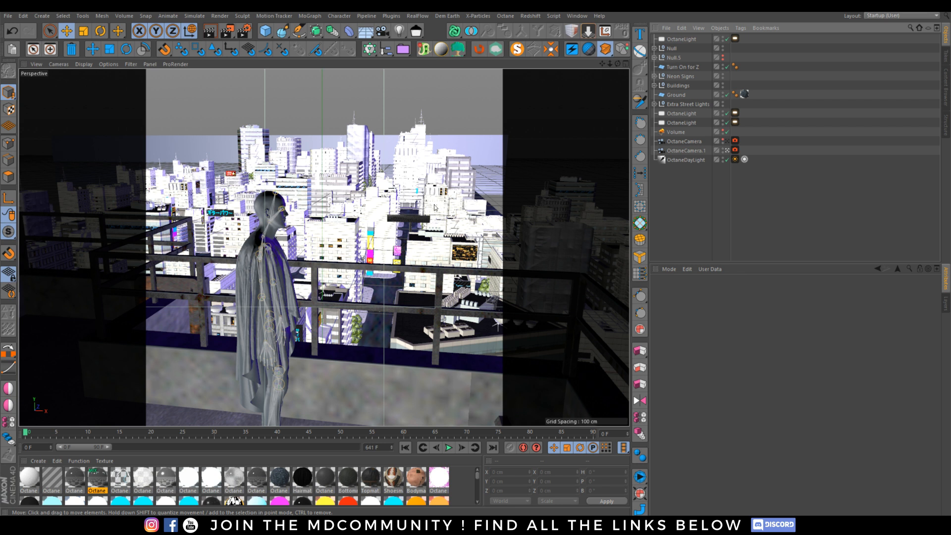
pyautogui.moveTo(358, 229)
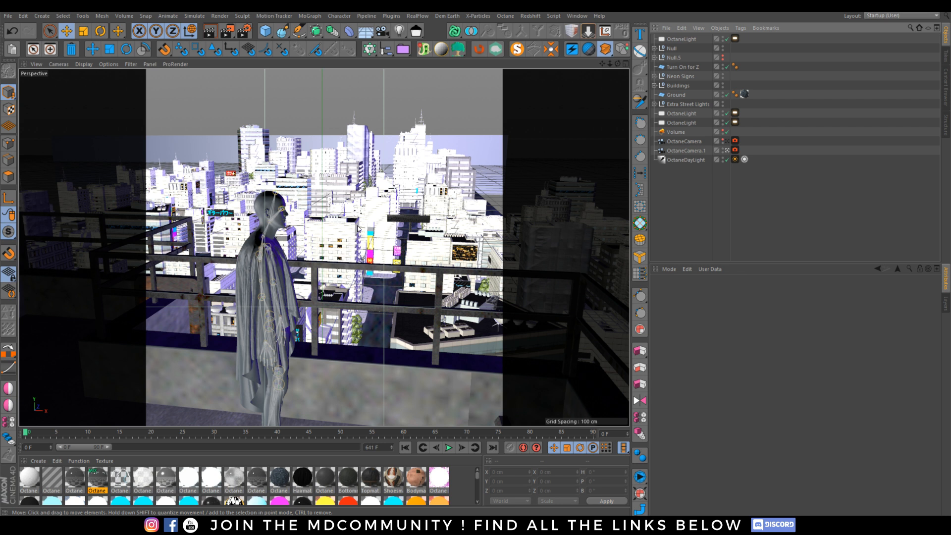
pyautogui.moveTo(357, 224)
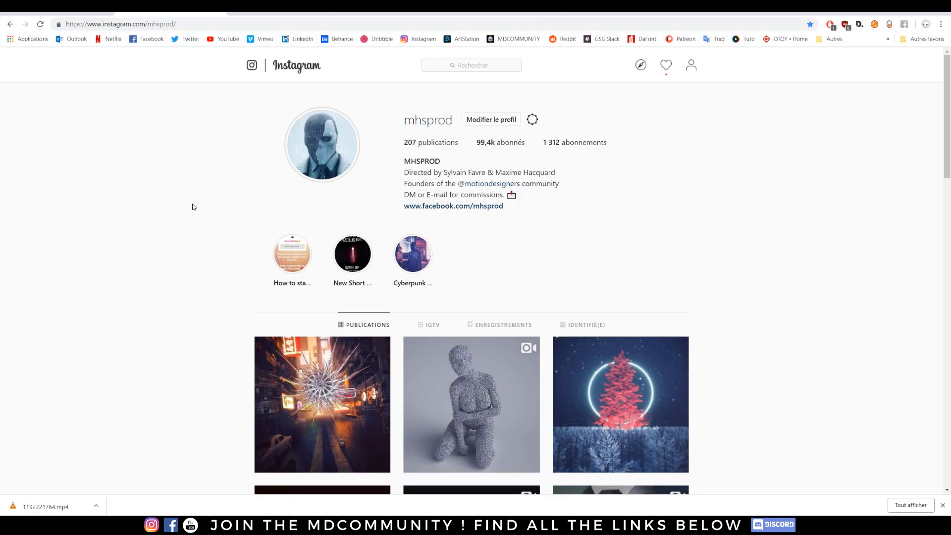
pyautogui.moveTo(200, 34)
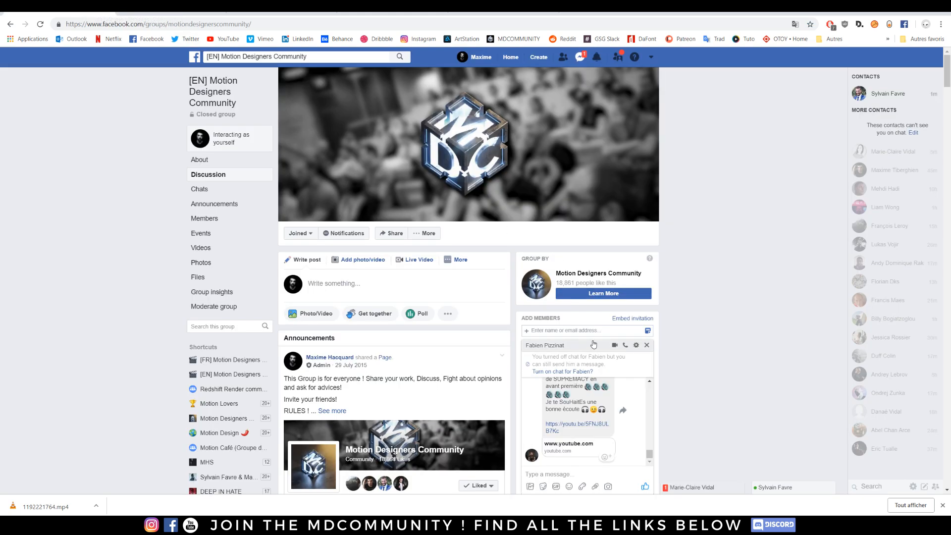
# Scroll the [EN] Motion Designers Community group feed and click an item on the page
pyautogui.scroll(-3)
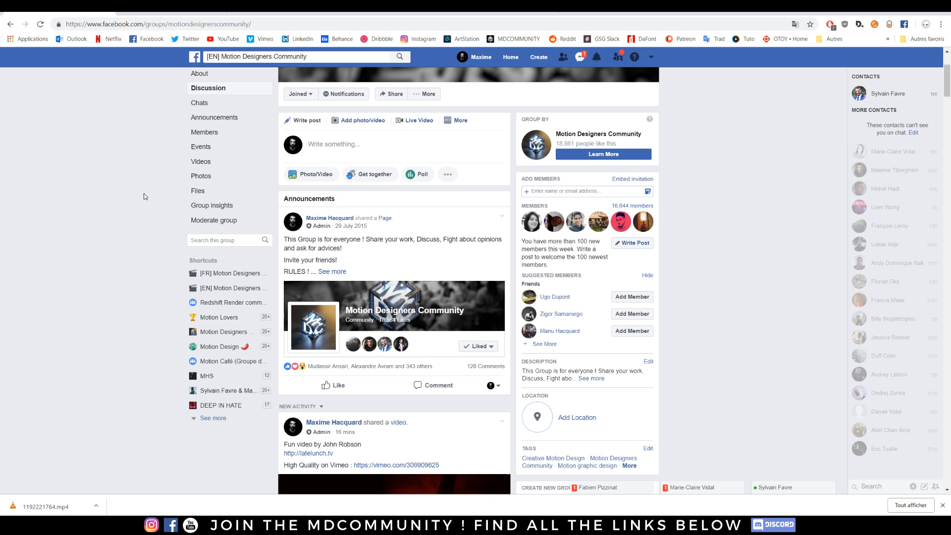
pyautogui.scroll(-3)
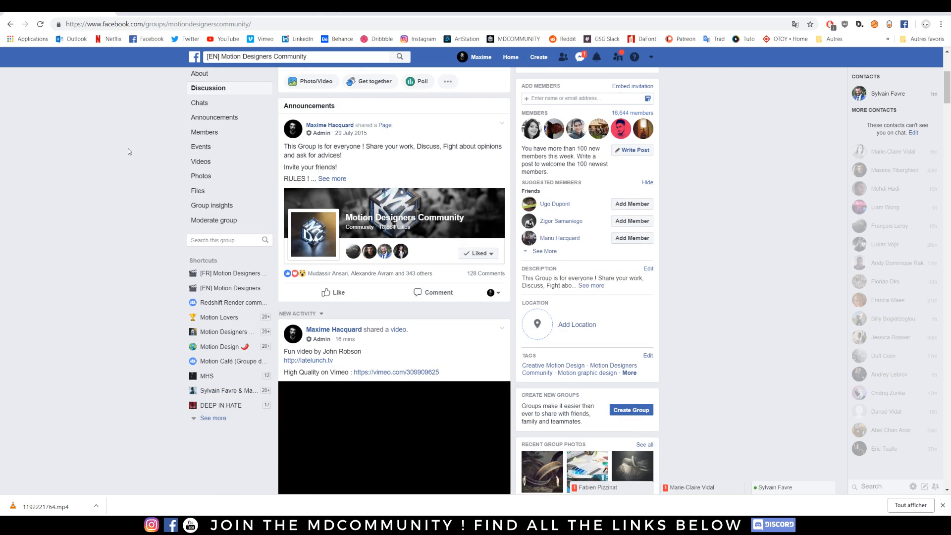
pyautogui.scroll(-3)
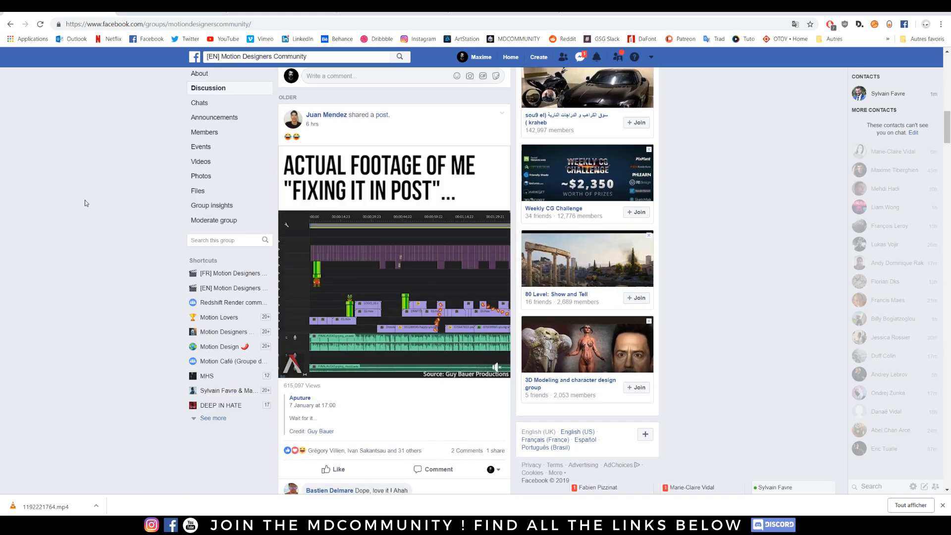
pyautogui.scroll(-3)
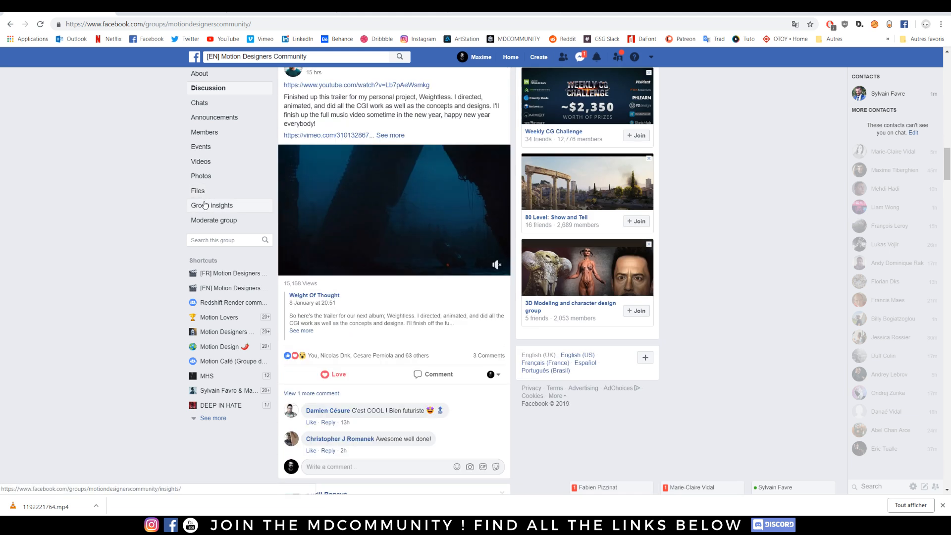
pyautogui.click(393, 209)
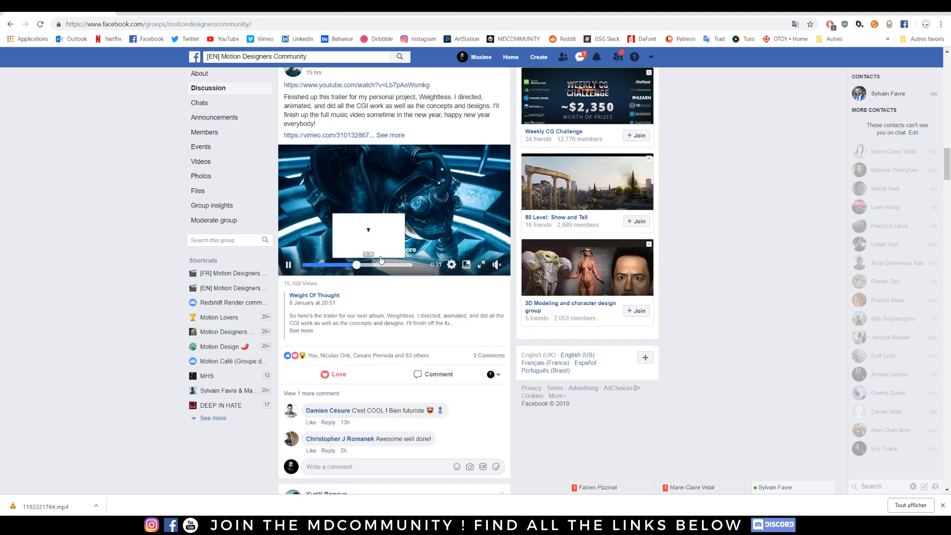
# Keep scrolling down through the group's discussion posts
pyautogui.scroll(-3)
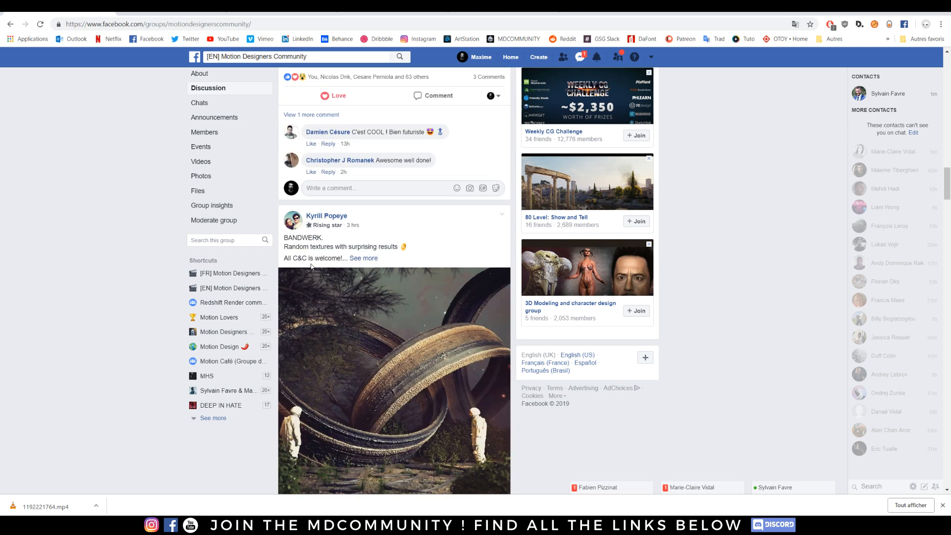
pyautogui.scroll(-3)
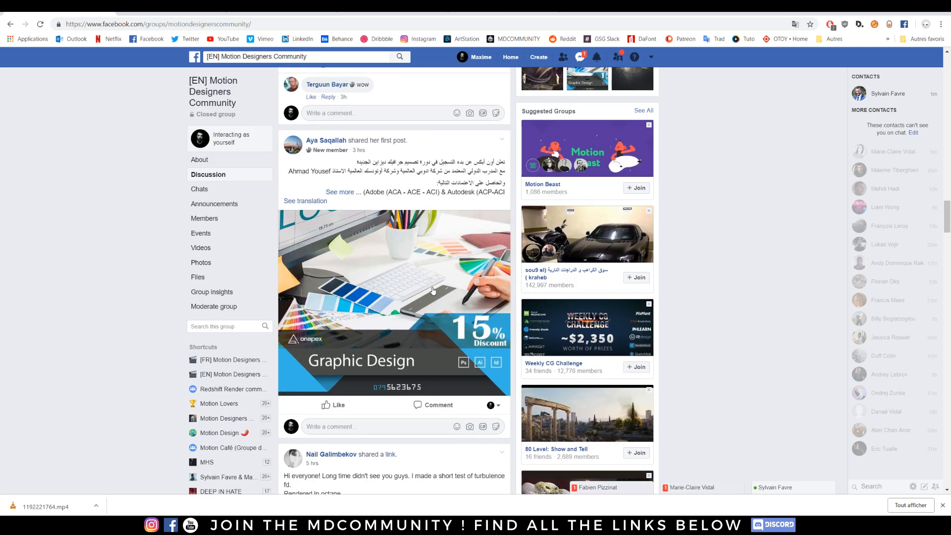
pyautogui.moveTo(473, 156)
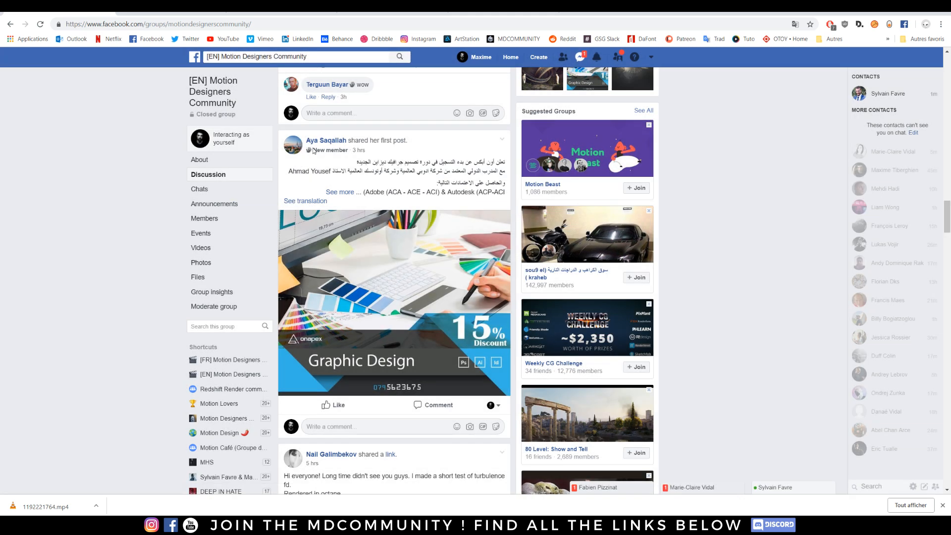
pyautogui.scroll(-3)
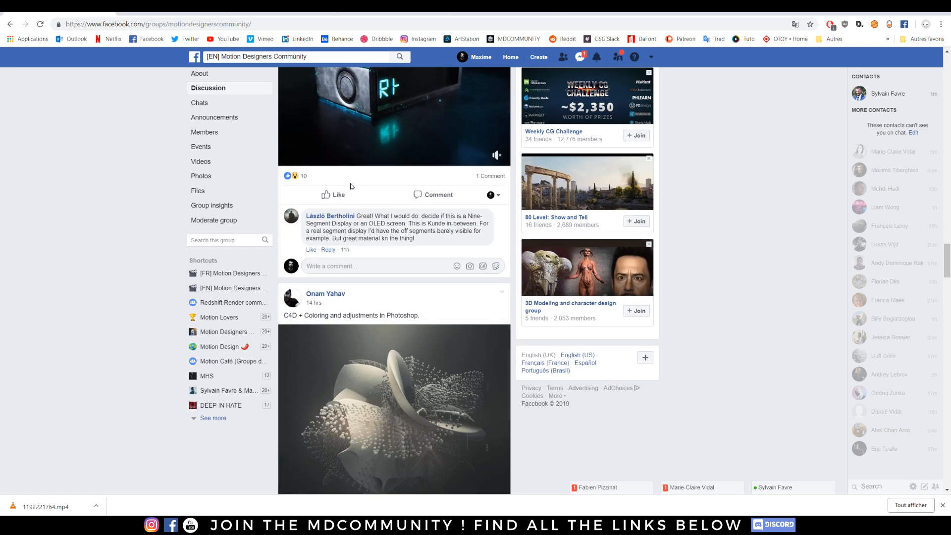
pyautogui.scroll(-3)
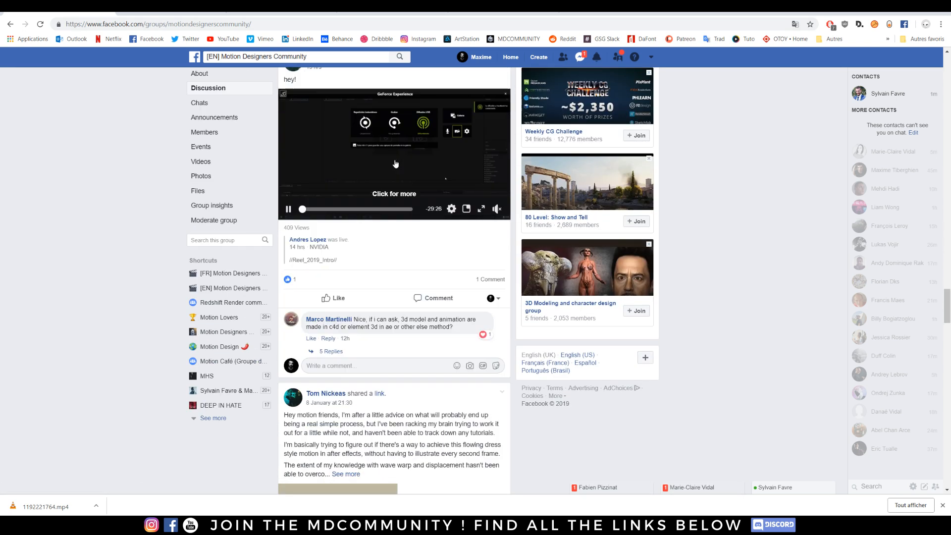
pyautogui.scroll(-3)
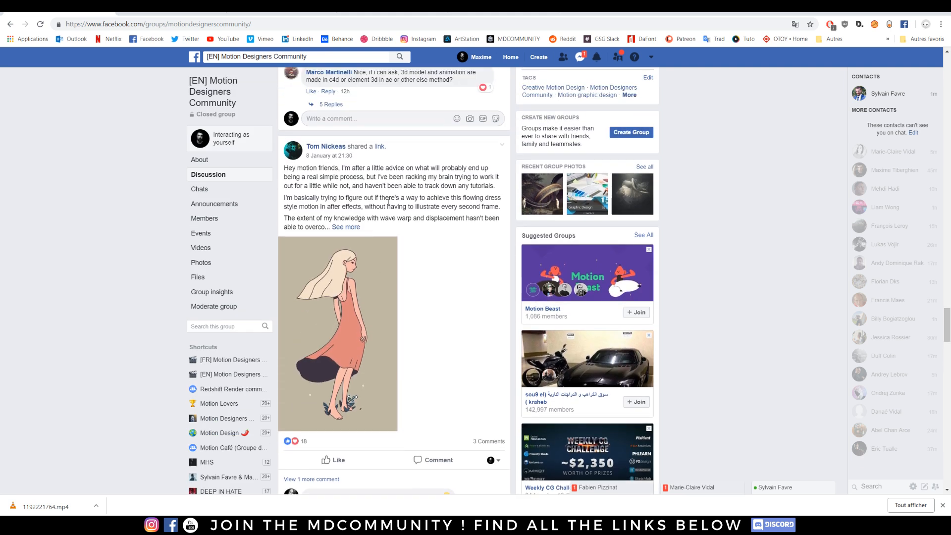
pyautogui.scroll(-3)
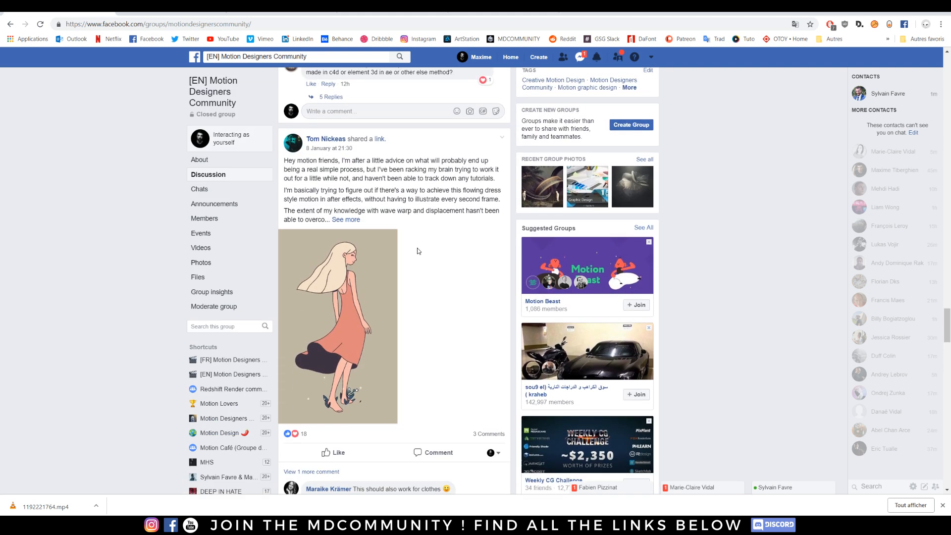
pyautogui.scroll(-3)
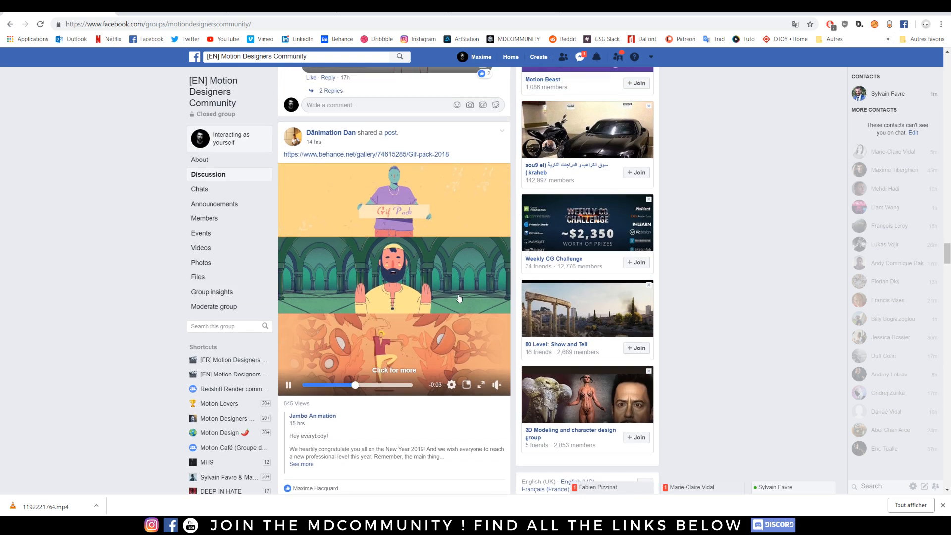
pyautogui.scroll(-3)
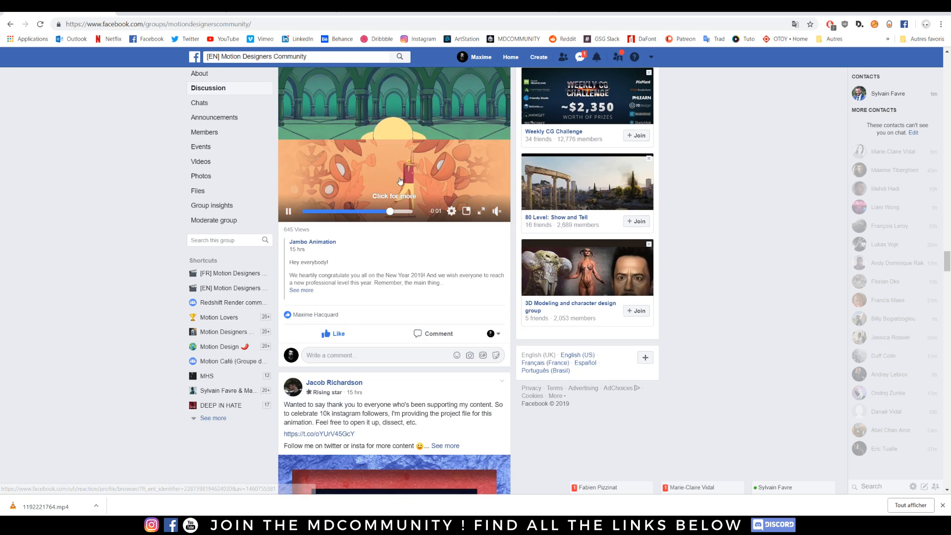
pyautogui.scroll(-3)
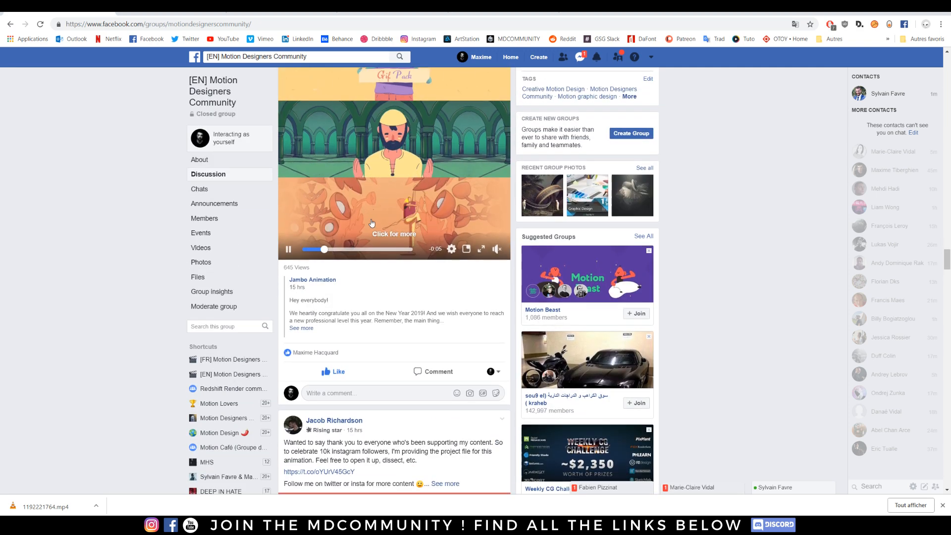
pyautogui.scroll(-3)
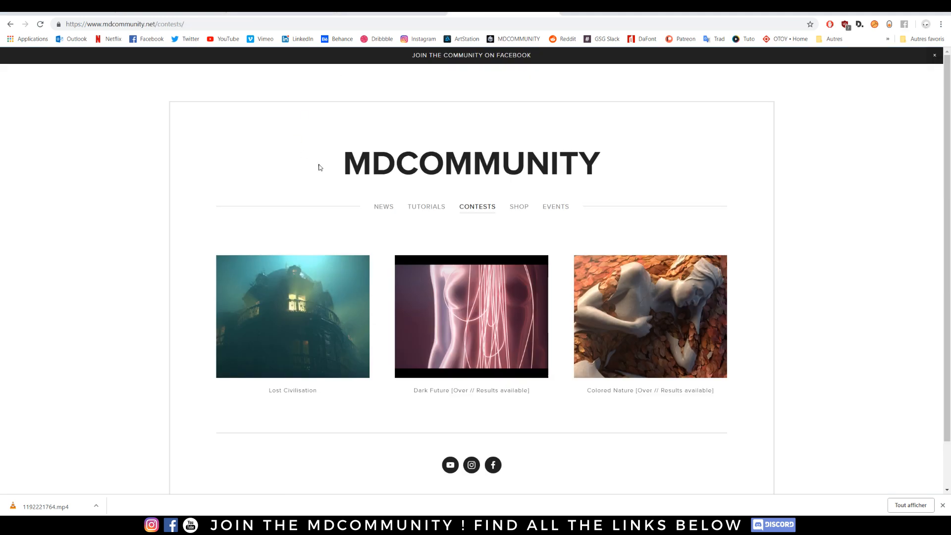
pyautogui.moveTo(315, 314)
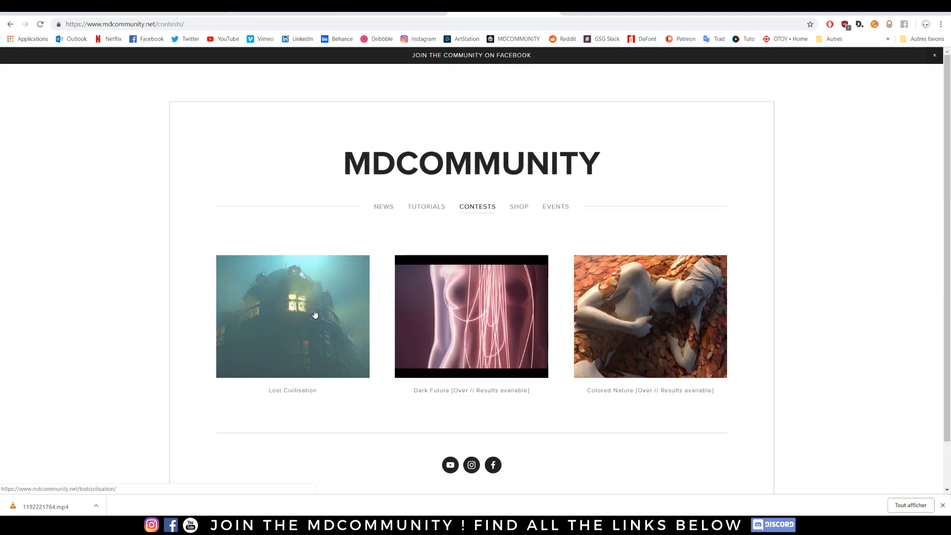
# Open the Lost Civilisation contest page on mdcommunity.net and scroll through its rules
pyautogui.click(292, 316)
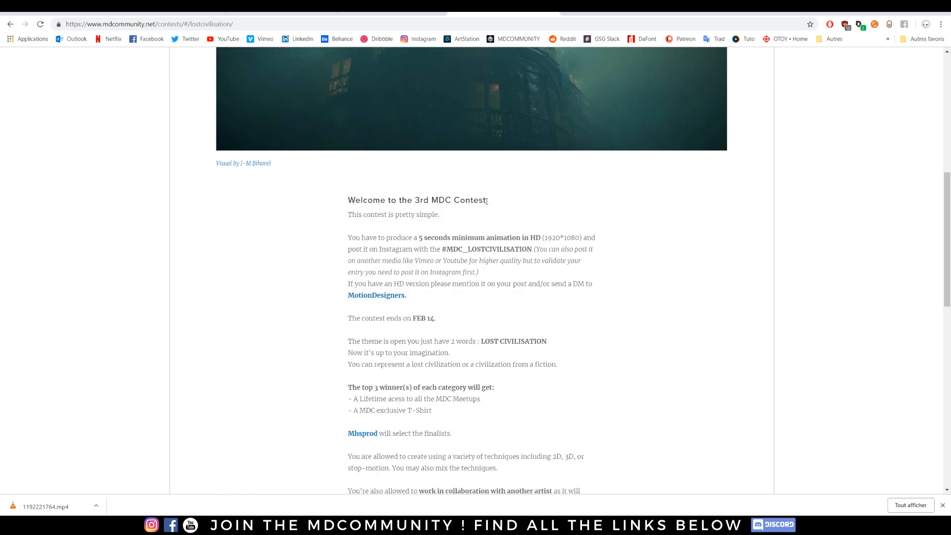
pyautogui.scroll(-3)
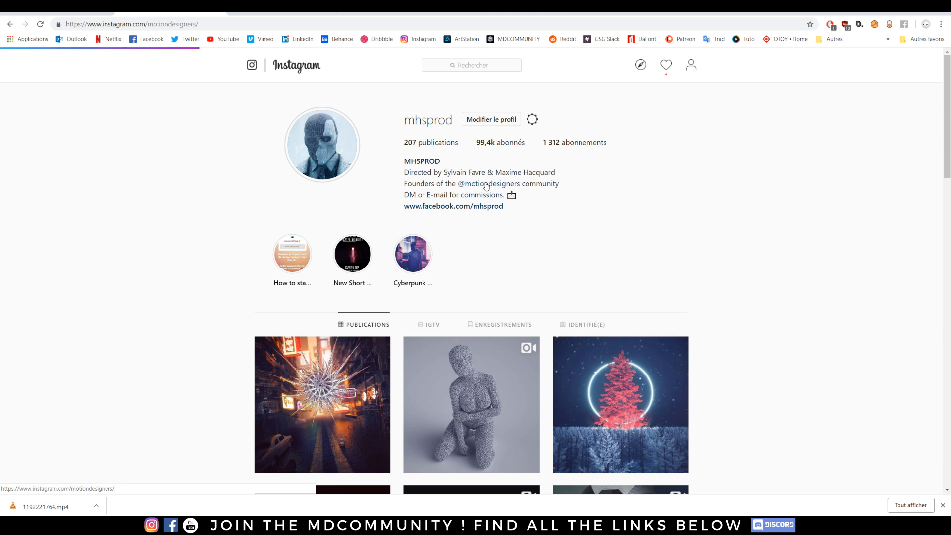
pyautogui.click(502, 183)
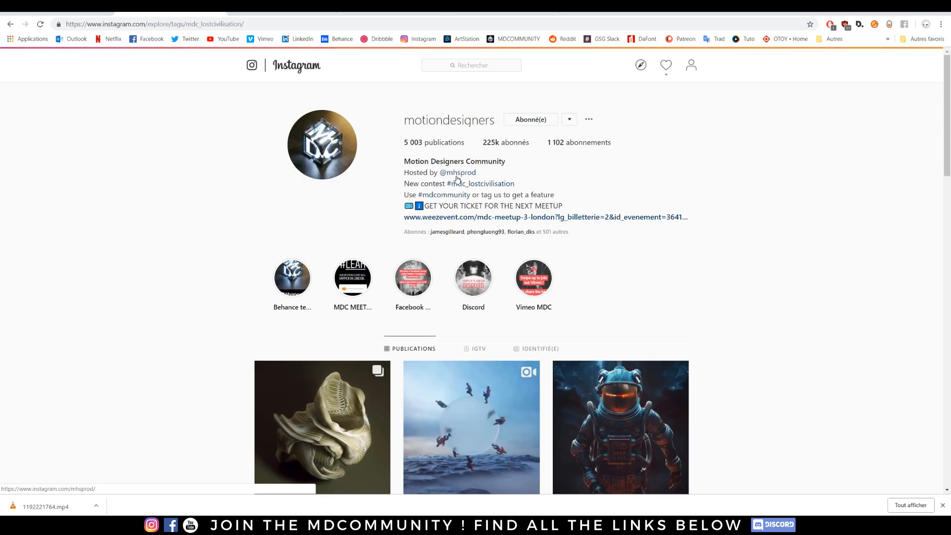
pyautogui.click(471, 428)
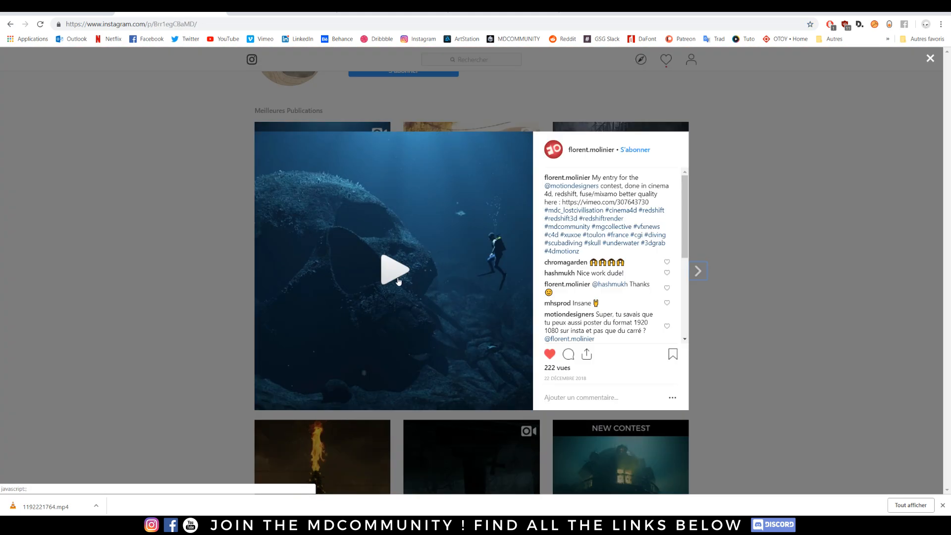
pyautogui.click(394, 270)
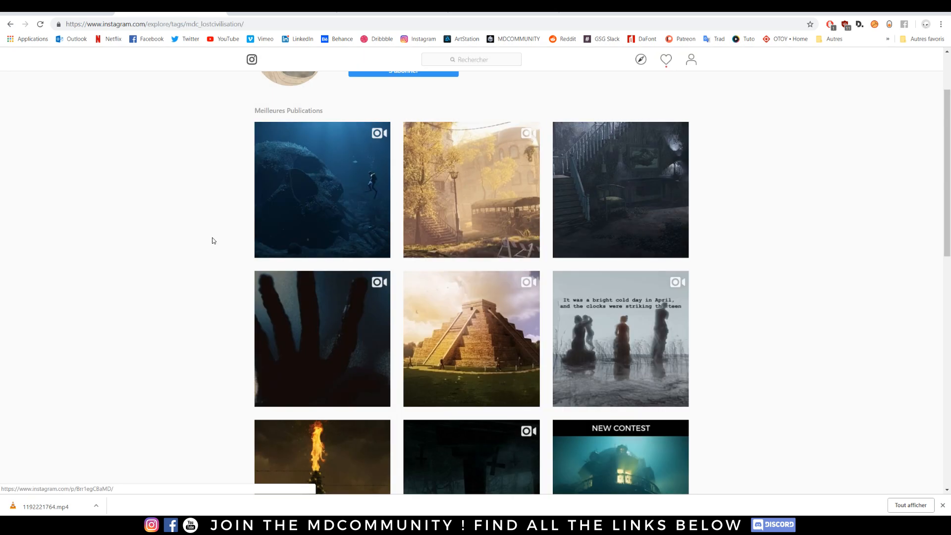
pyautogui.click(471, 338)
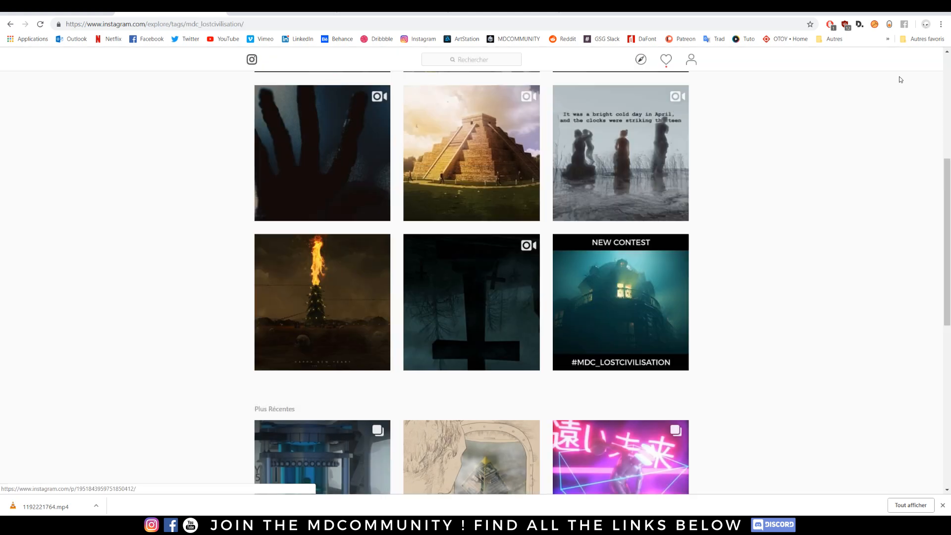
pyautogui.scroll(-3)
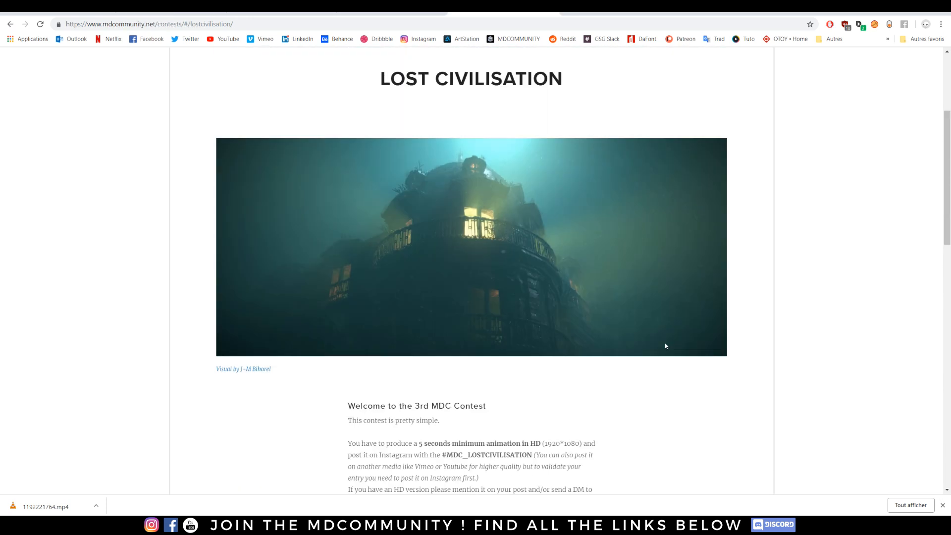
pyautogui.click(554, 206)
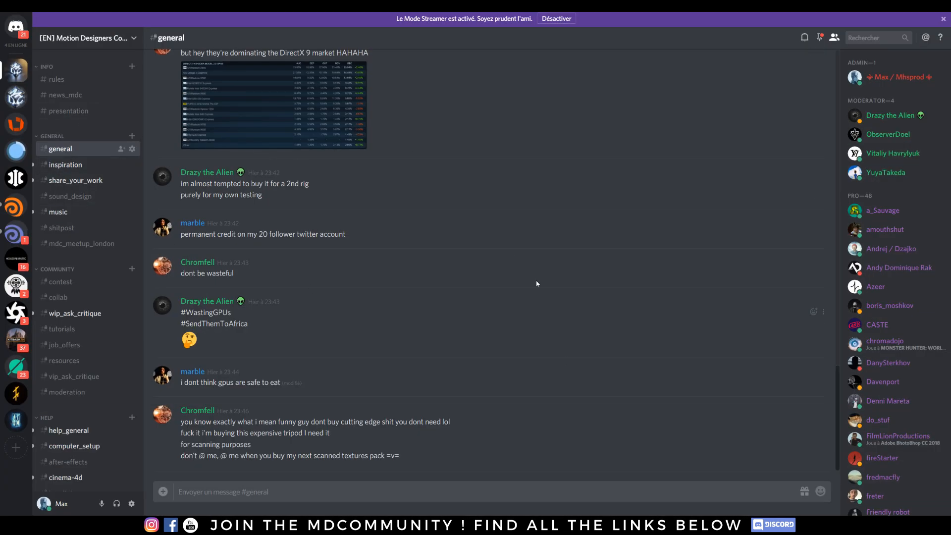
# Browse the #share_your_work messages, then the #tutorials channel's posted links
pyautogui.click(75, 181)
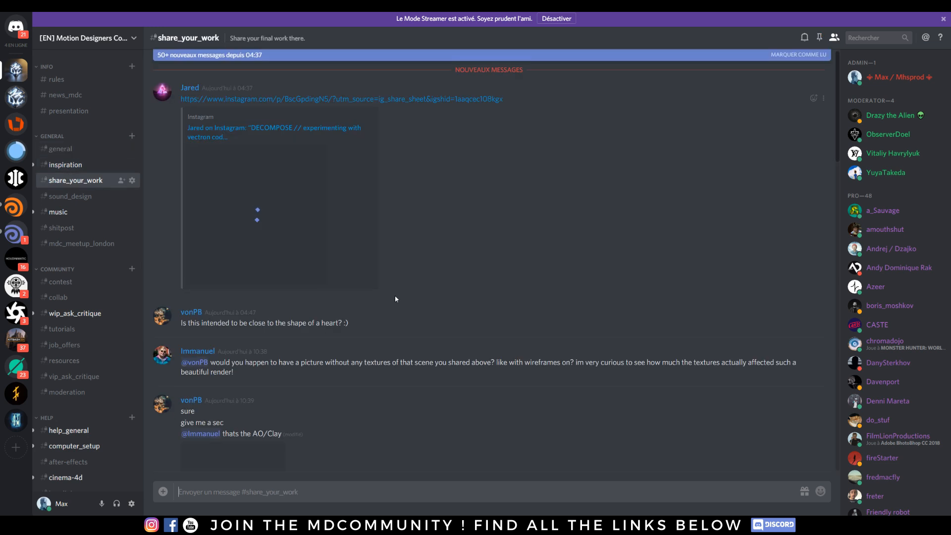
pyautogui.scroll(-3)
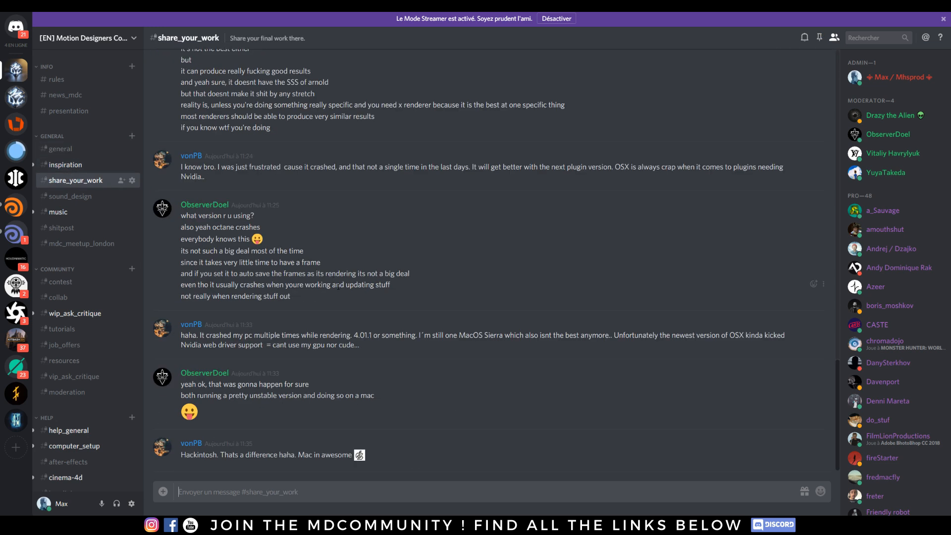
pyautogui.click(61, 329)
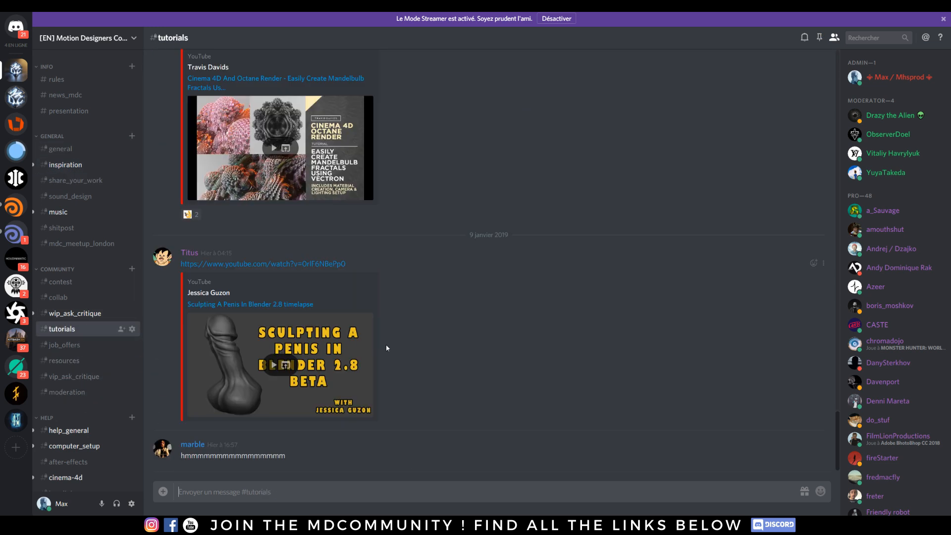
pyautogui.moveTo(249, 308)
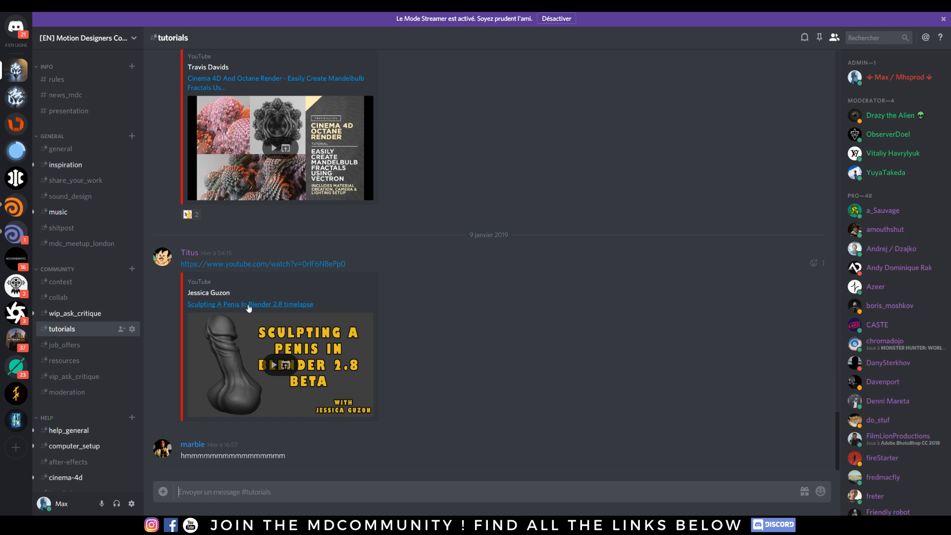
pyautogui.moveTo(265, 345)
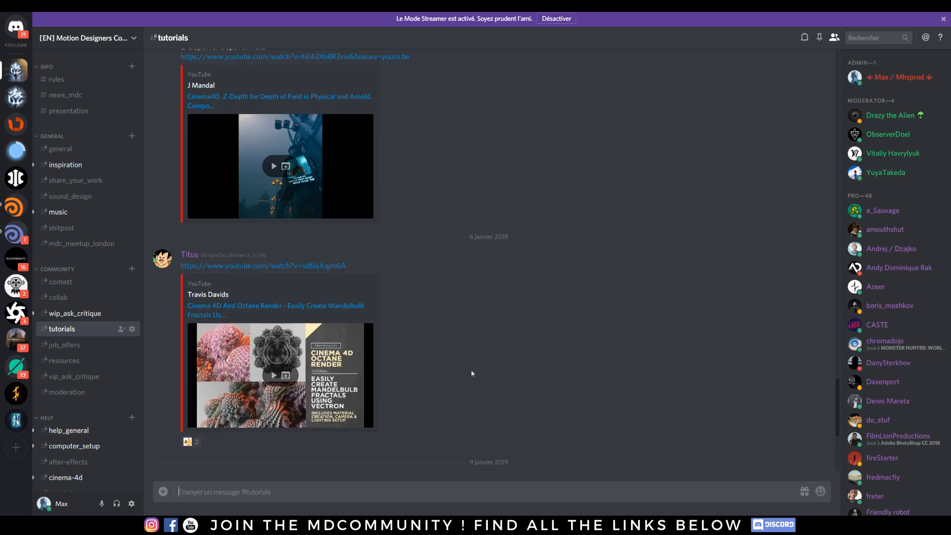
pyautogui.scroll(-3)
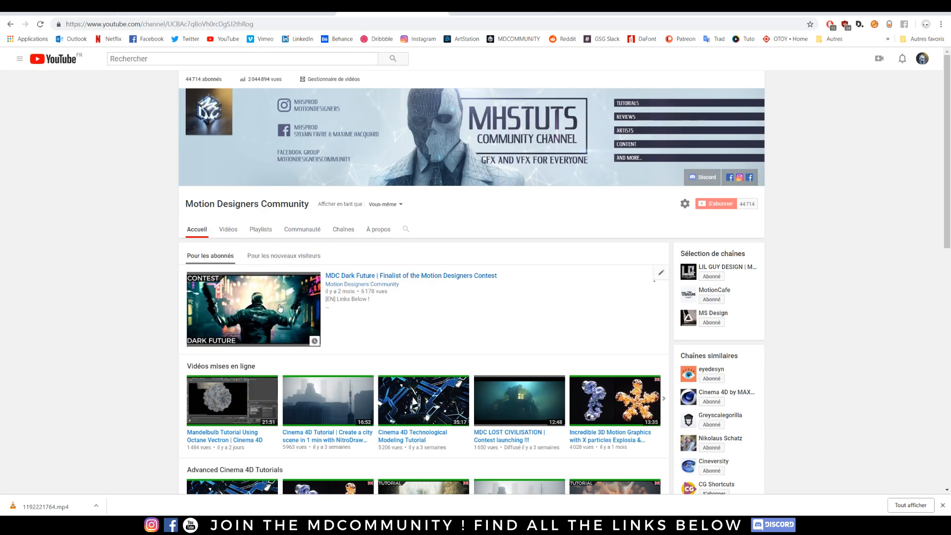
# Scroll the channel home, page the Uploaded videos shelf twice, and scroll to the bottom
pyautogui.scroll(-3)
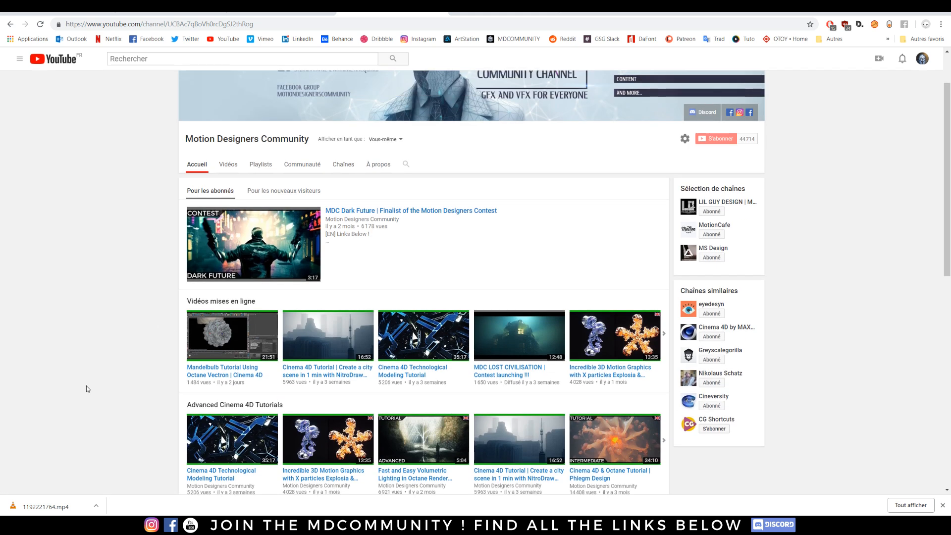
pyautogui.moveTo(108, 364)
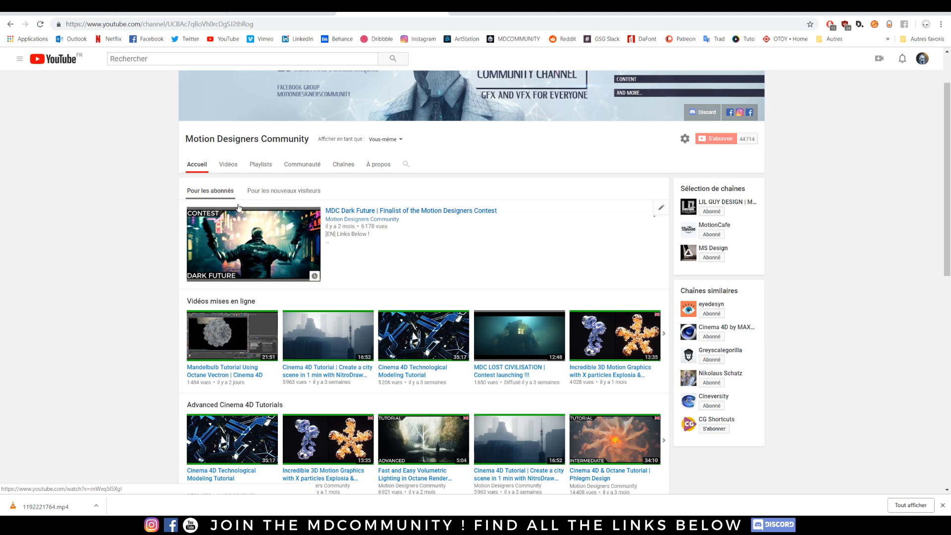
pyautogui.scroll(-3)
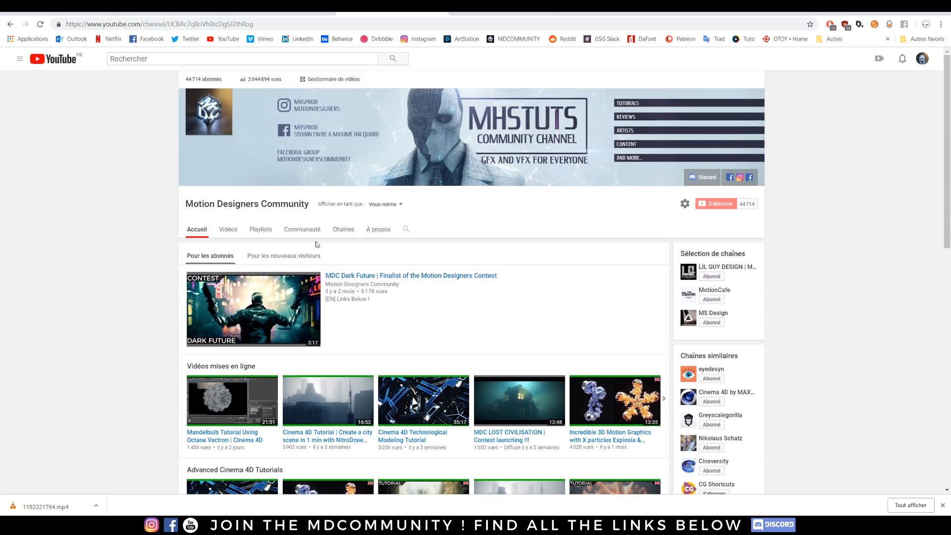
pyautogui.scroll(-3)
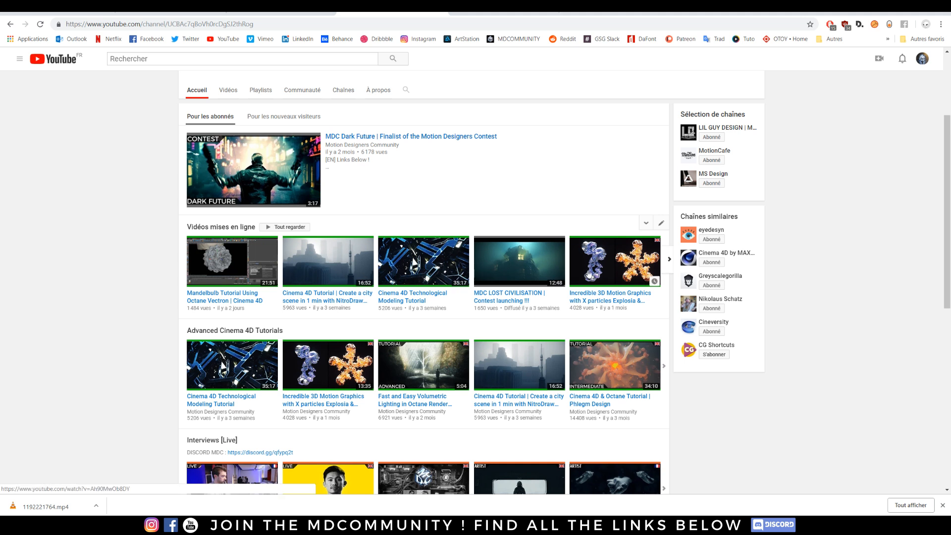
pyautogui.click(669, 258)
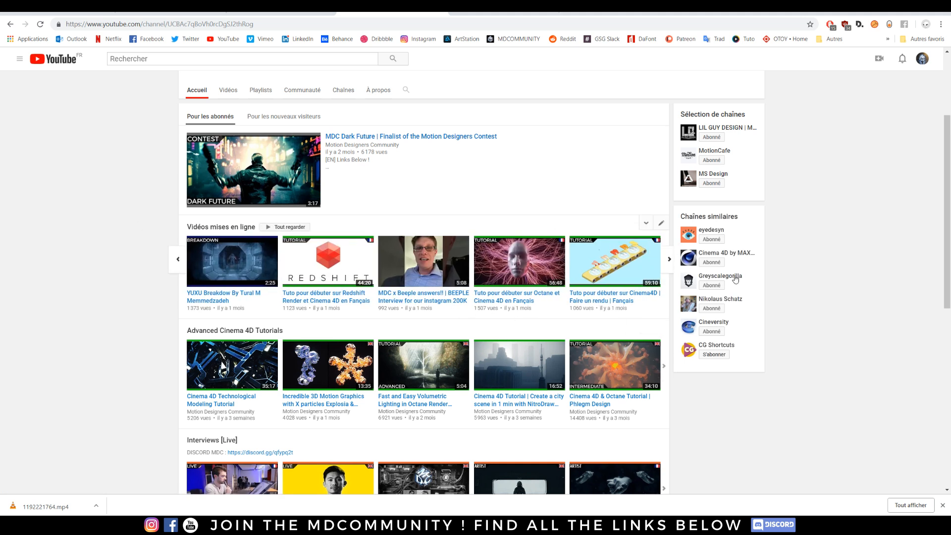
pyautogui.moveTo(668, 260)
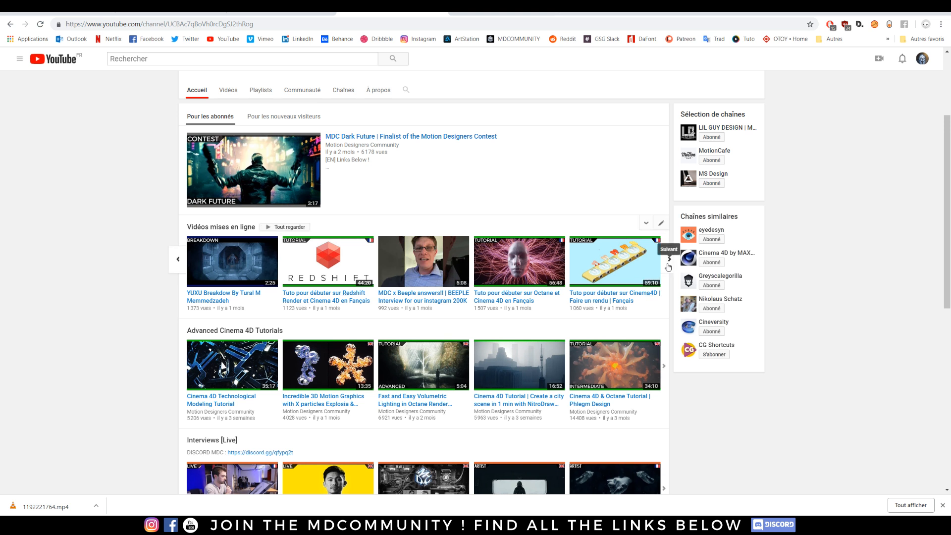
pyautogui.click(667, 259)
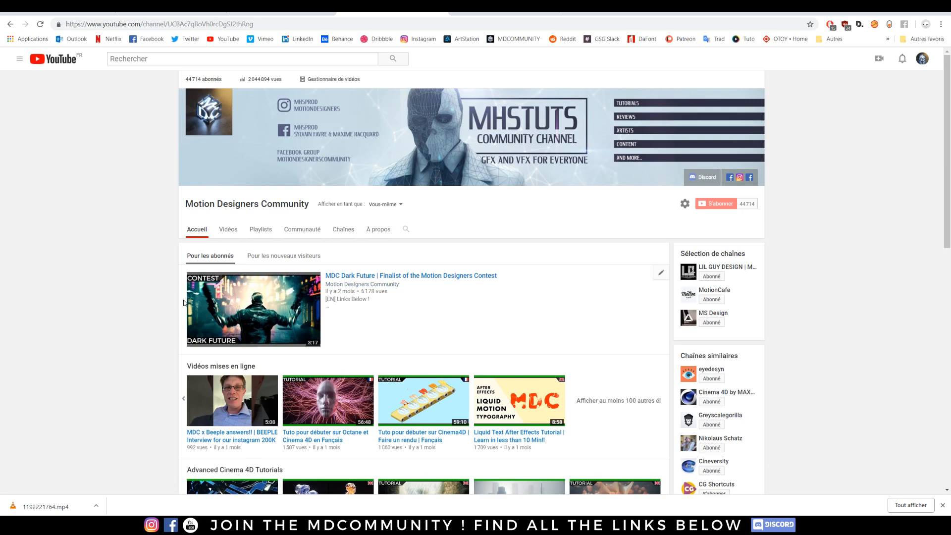
pyautogui.scroll(-3)
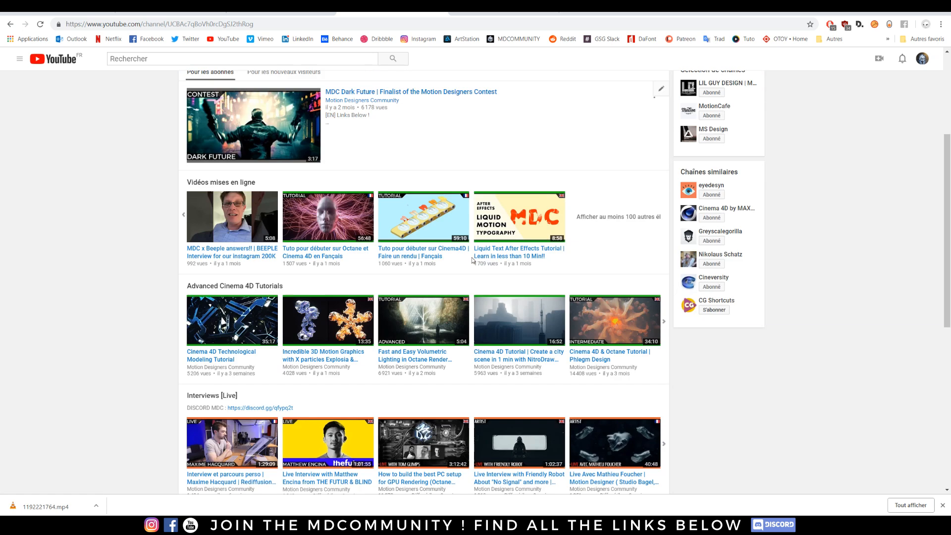
pyautogui.scroll(-3)
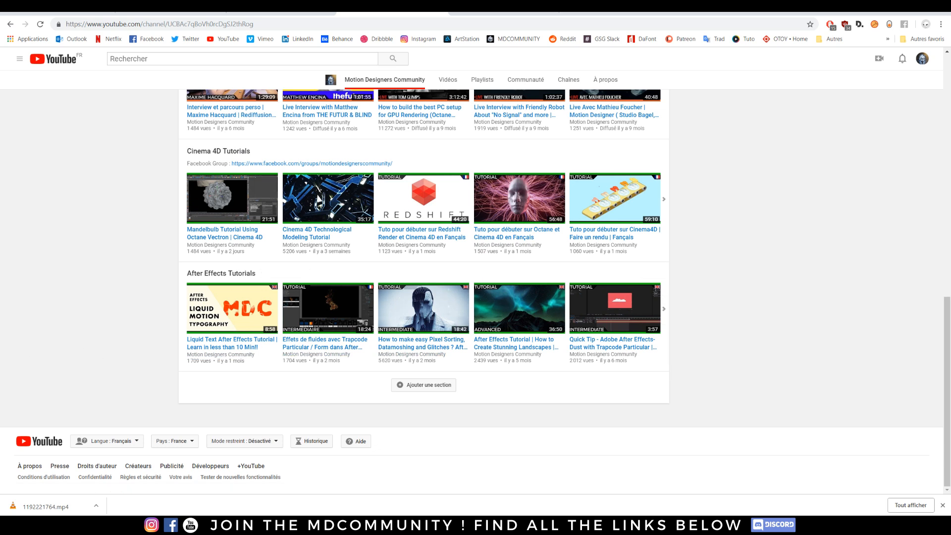